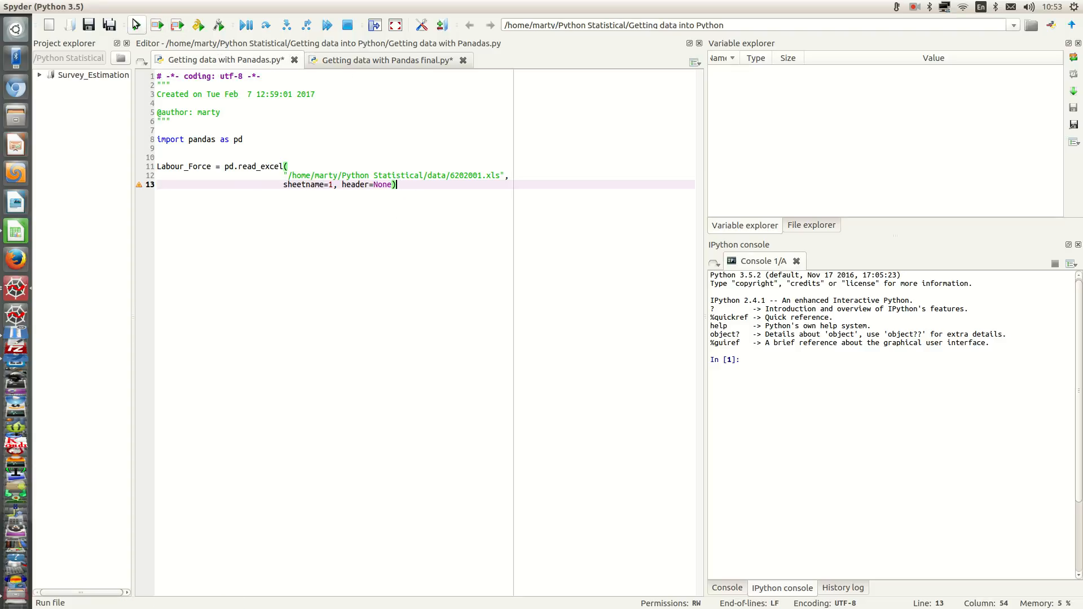
# Step: Run the script so Labour_Force loads from the Excel sheet with pandas
pyautogui.click(155, 25)
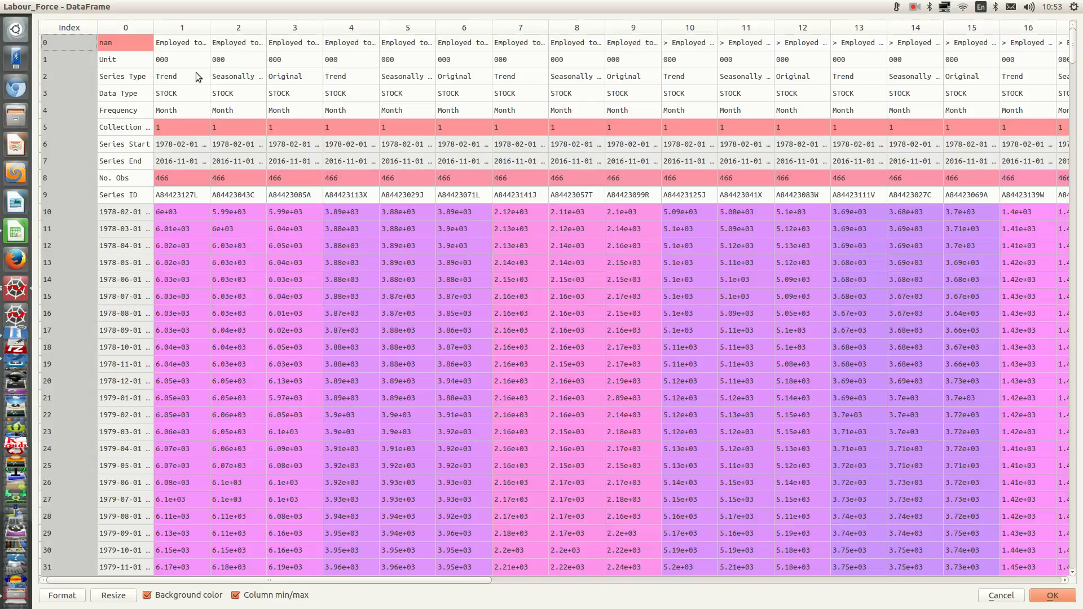
pyautogui.moveTo(159, 84)
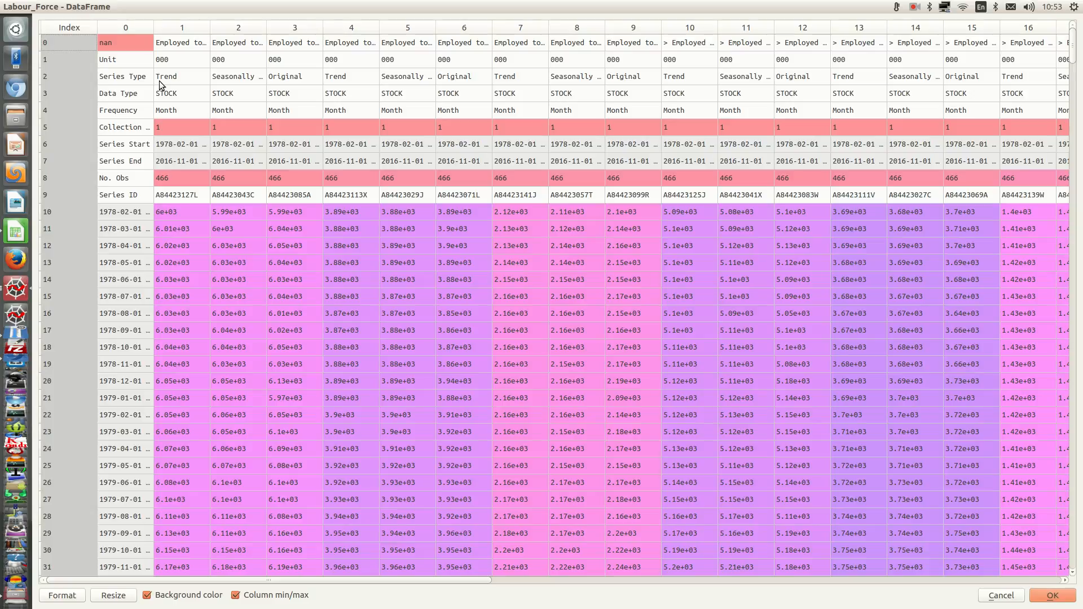
pyautogui.moveTo(166, 84)
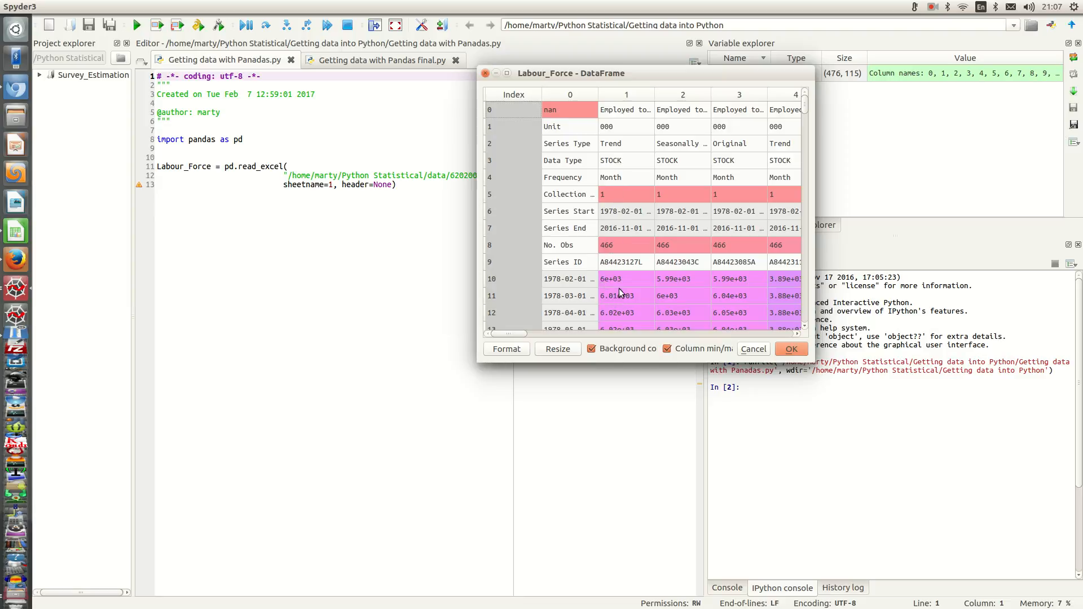
# Step: Close the Labour_Force DataFrame viewer and return to the script
pyautogui.click(624, 278)
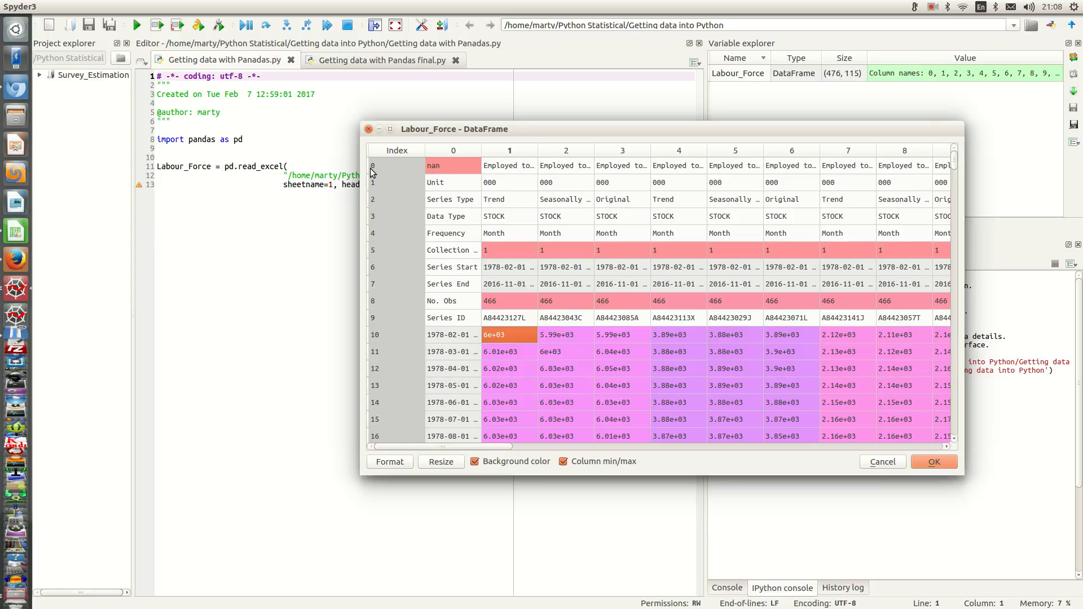
pyautogui.moveTo(387, 327)
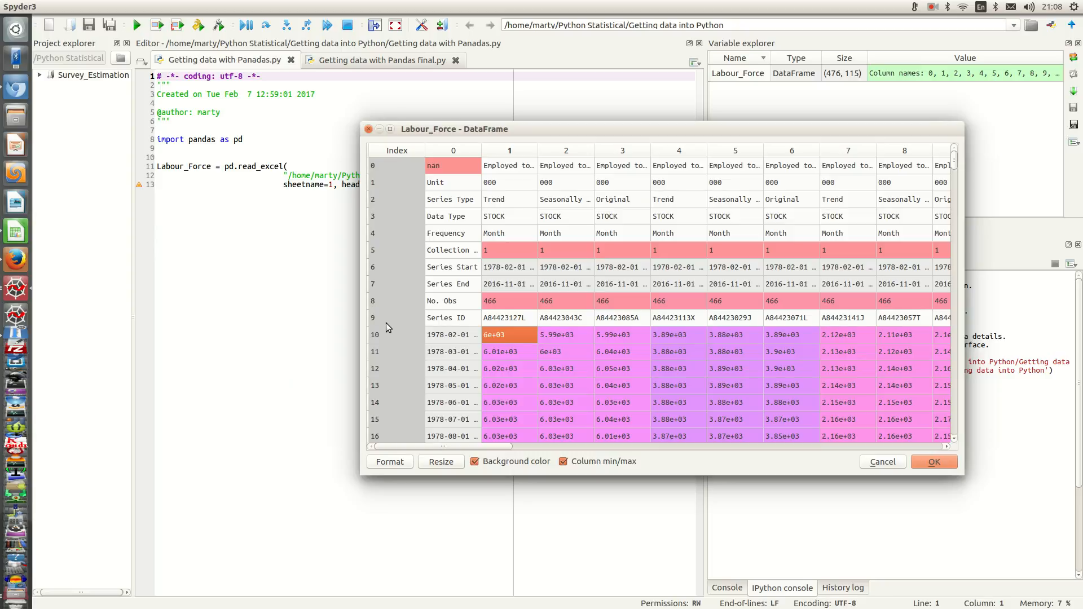
pyautogui.moveTo(392, 320)
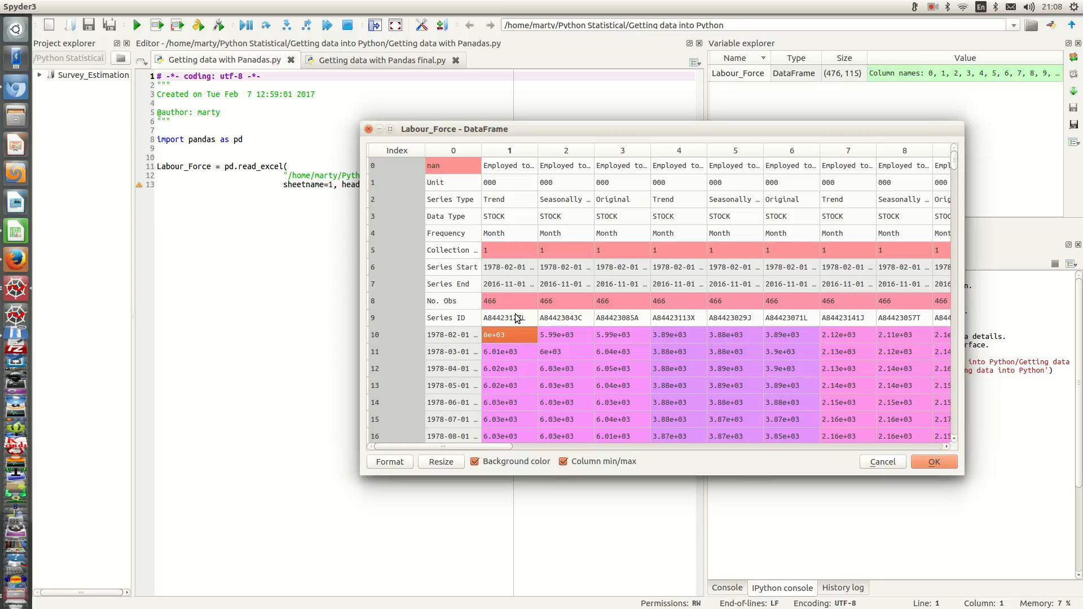
pyautogui.moveTo(517, 316)
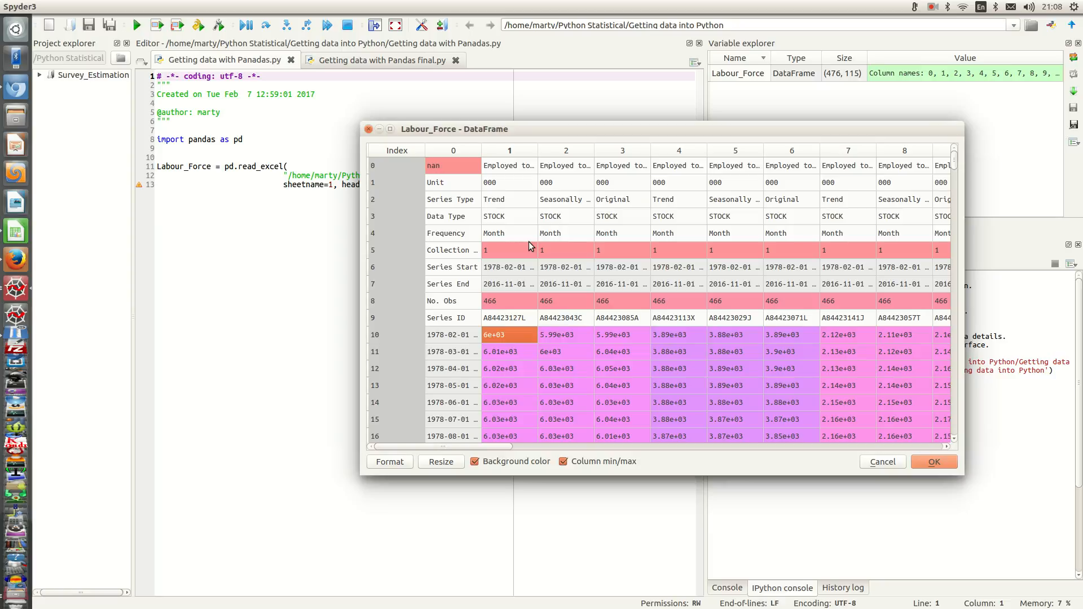
pyautogui.moveTo(529, 245)
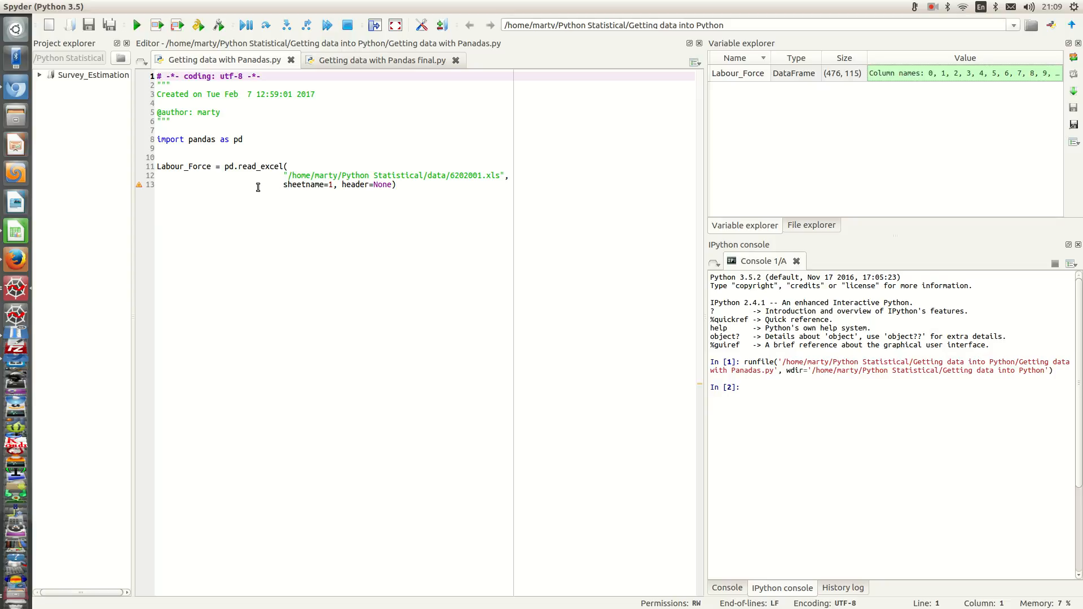
pyautogui.moveTo(259, 183)
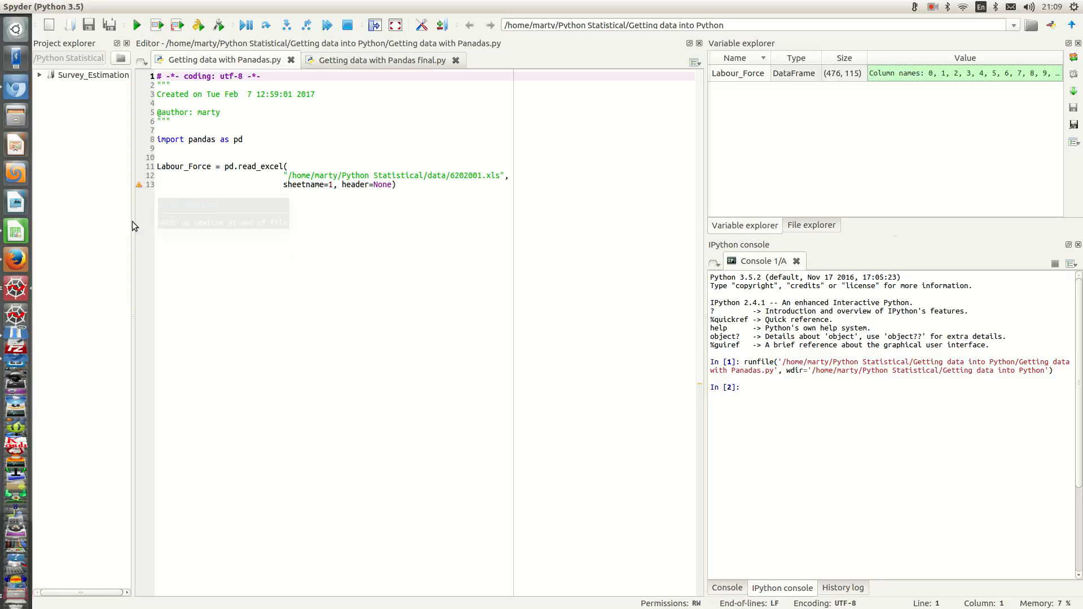
pyautogui.moveTo(14, 433)
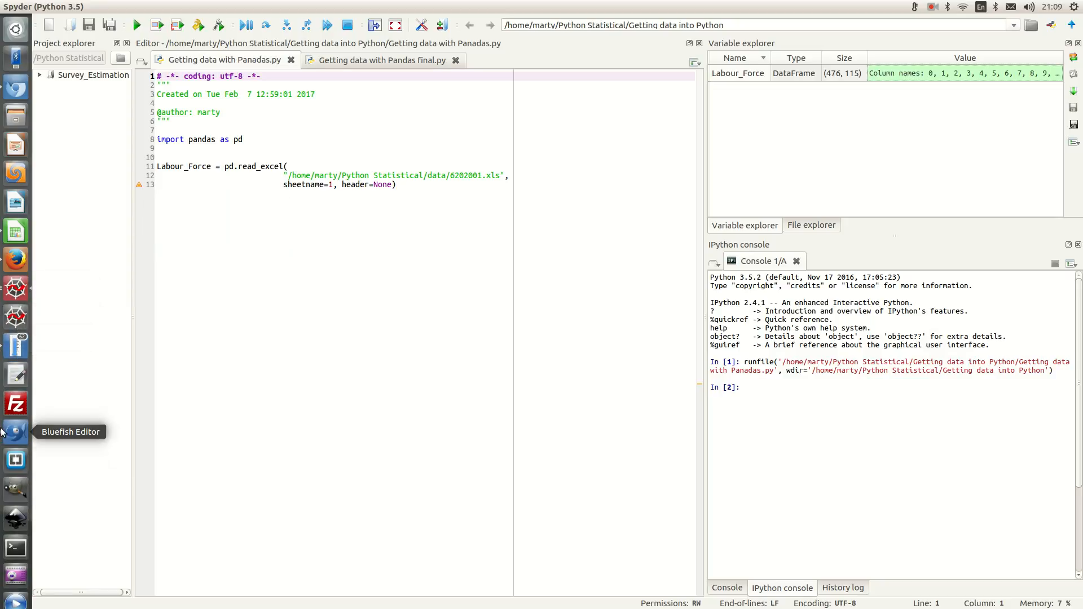
# Step: Copy the allowable_characters set definition (lines 12–18) from the finished Bluefish script
pyautogui.click(14, 432)
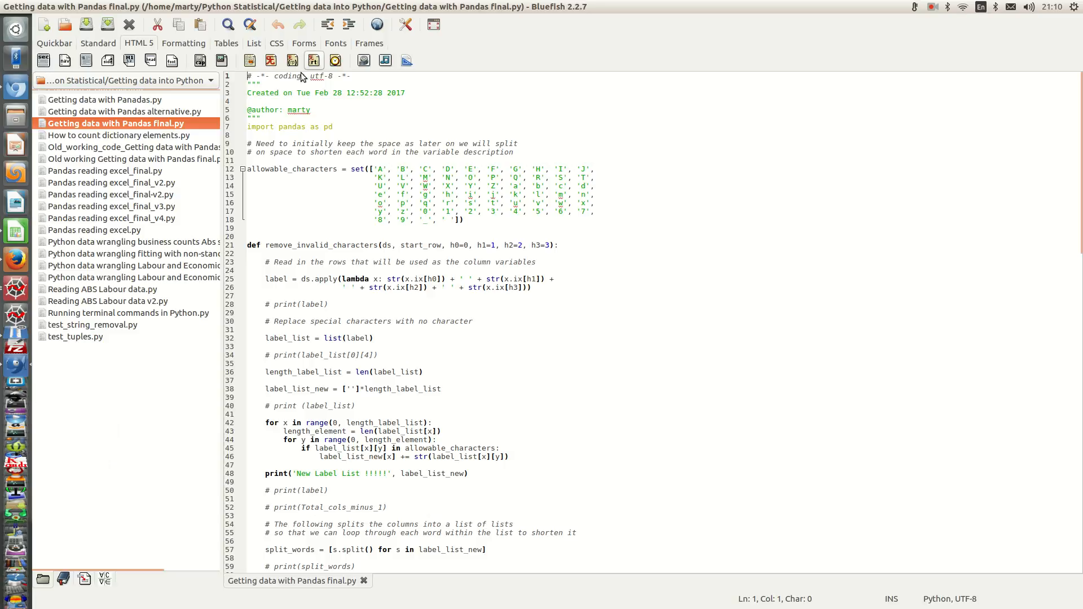
pyautogui.click(248, 171)
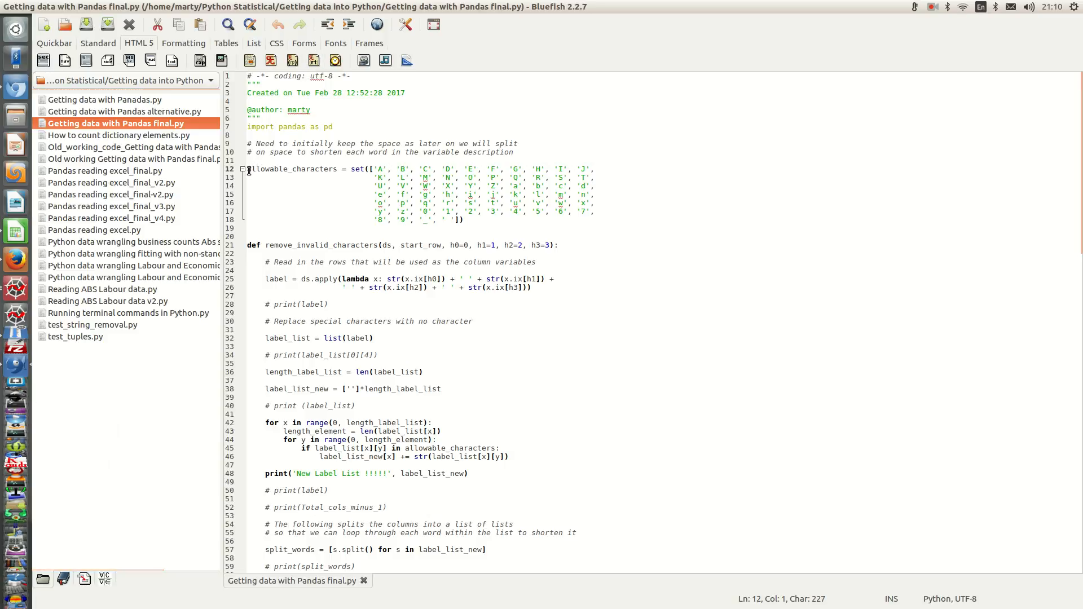
pyautogui.moveTo(248, 169); pyautogui.dragTo(462, 220)
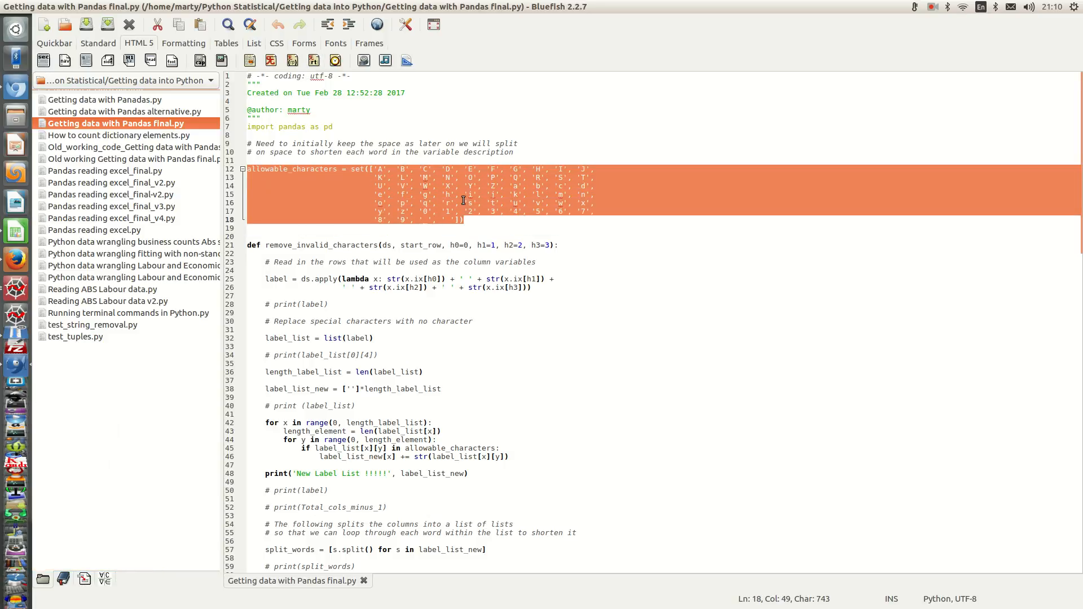
pyautogui.rightClick(462, 201)
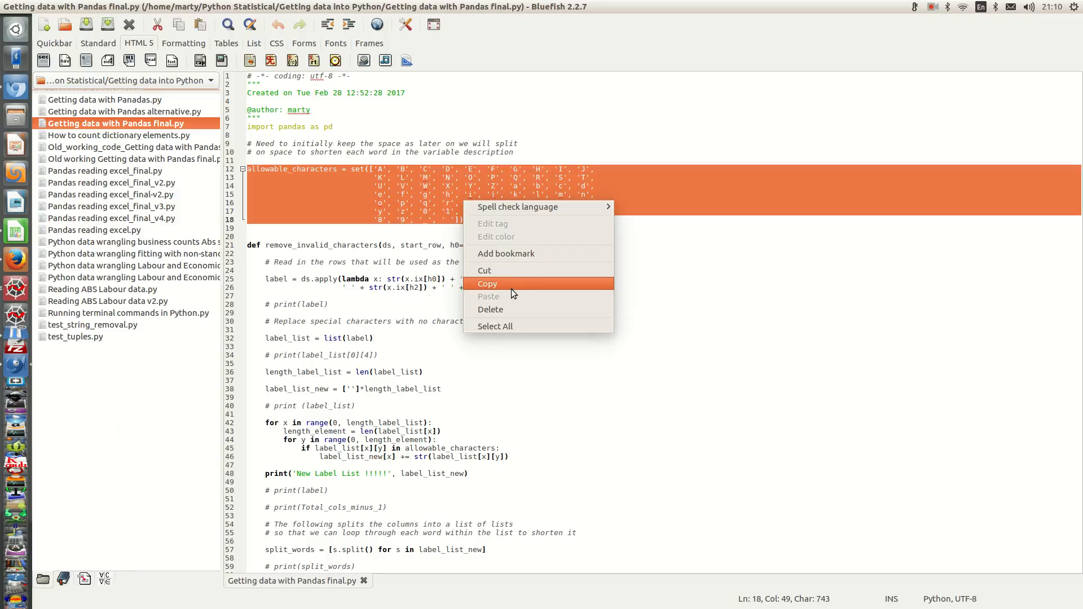
pyautogui.click(487, 285)
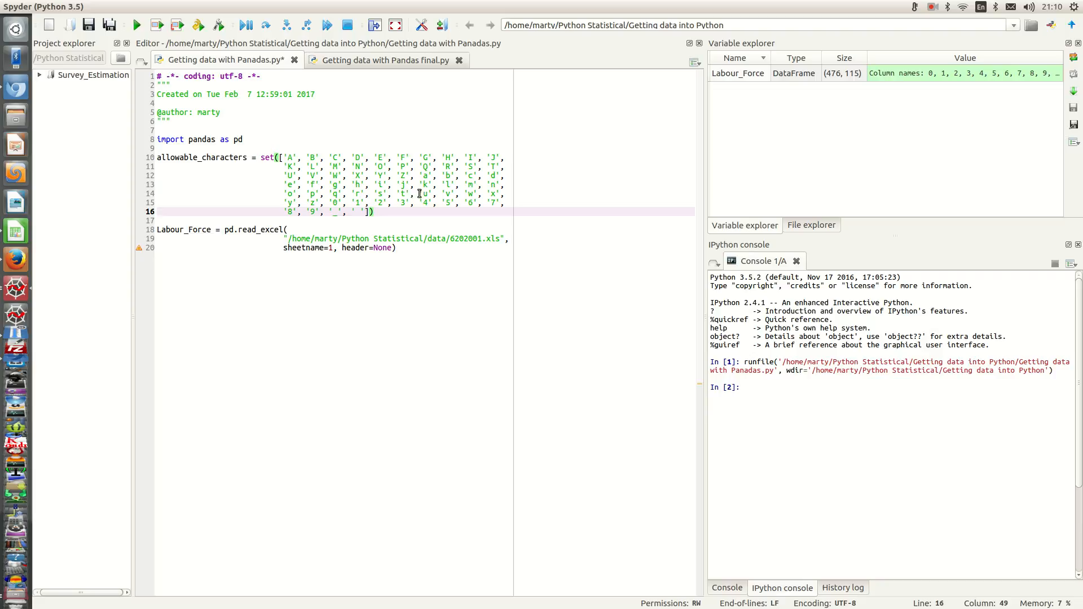
pyautogui.moveTo(501, 202)
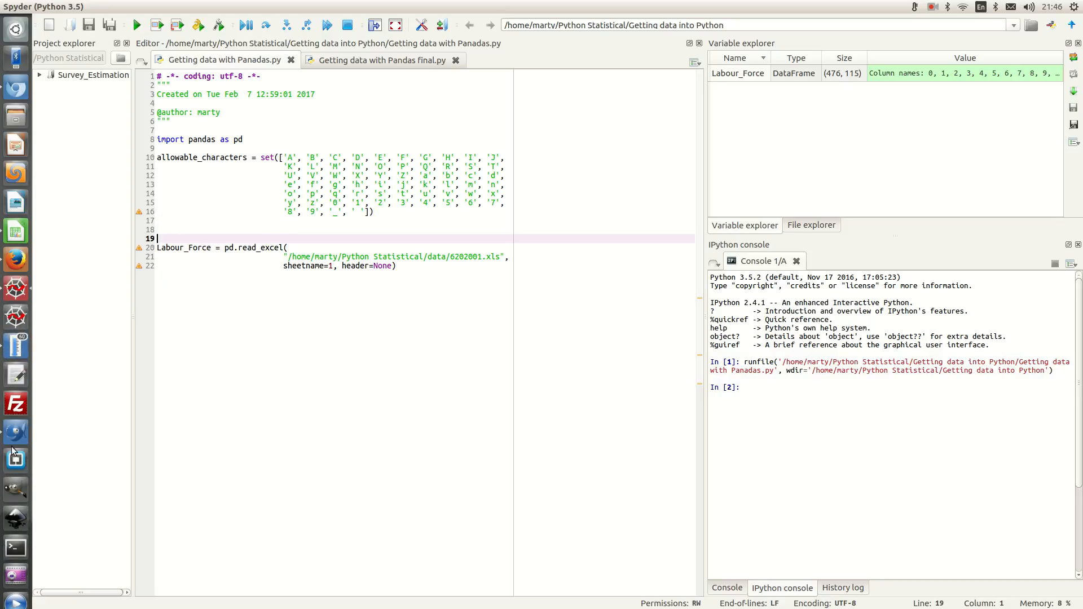
pyautogui.moveTo(14, 432)
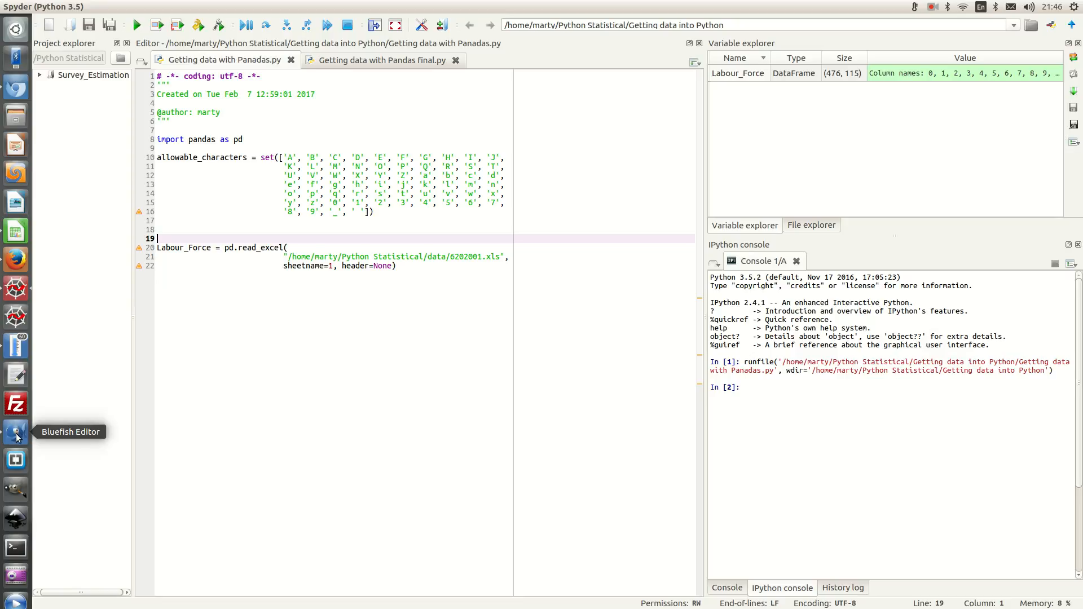
# Step: Copy lines 21–26 of remove_invalid_characters from the finished Bluefish script
pyautogui.click(14, 432)
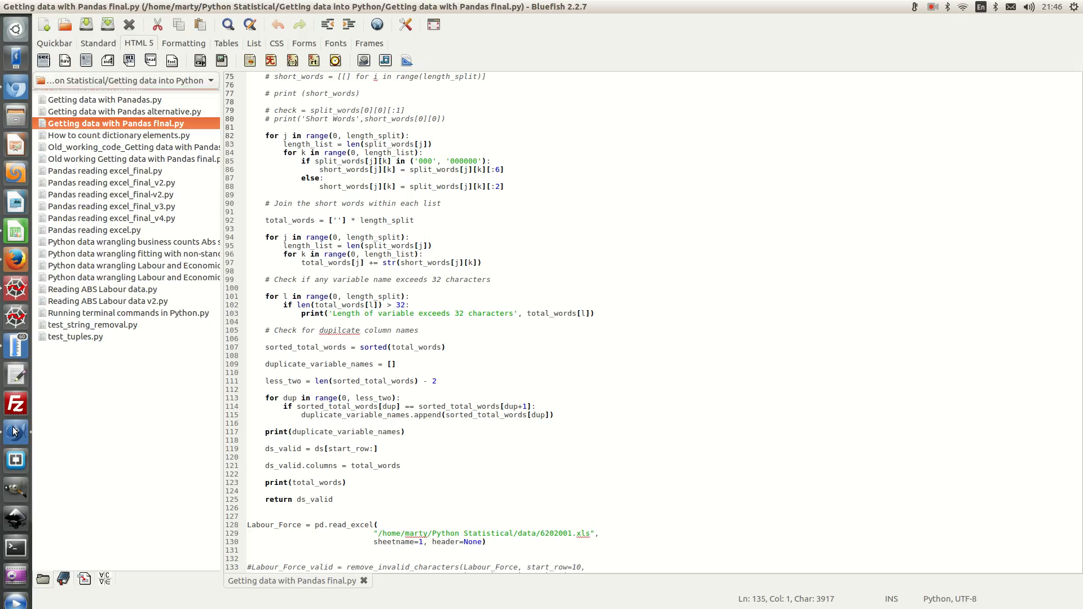
pyautogui.scroll(3)
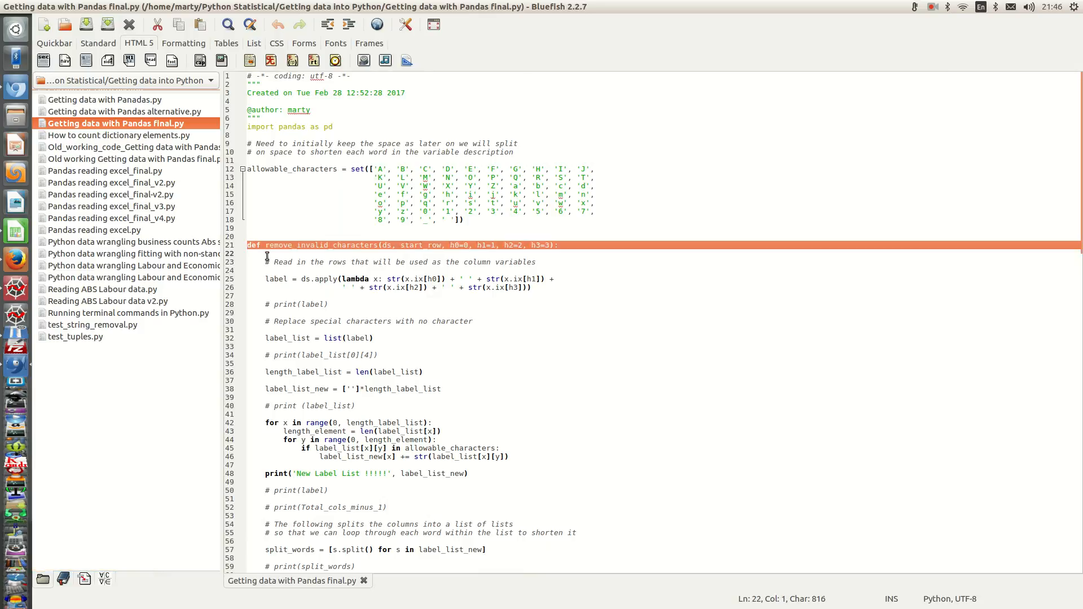
pyautogui.click(519, 298)
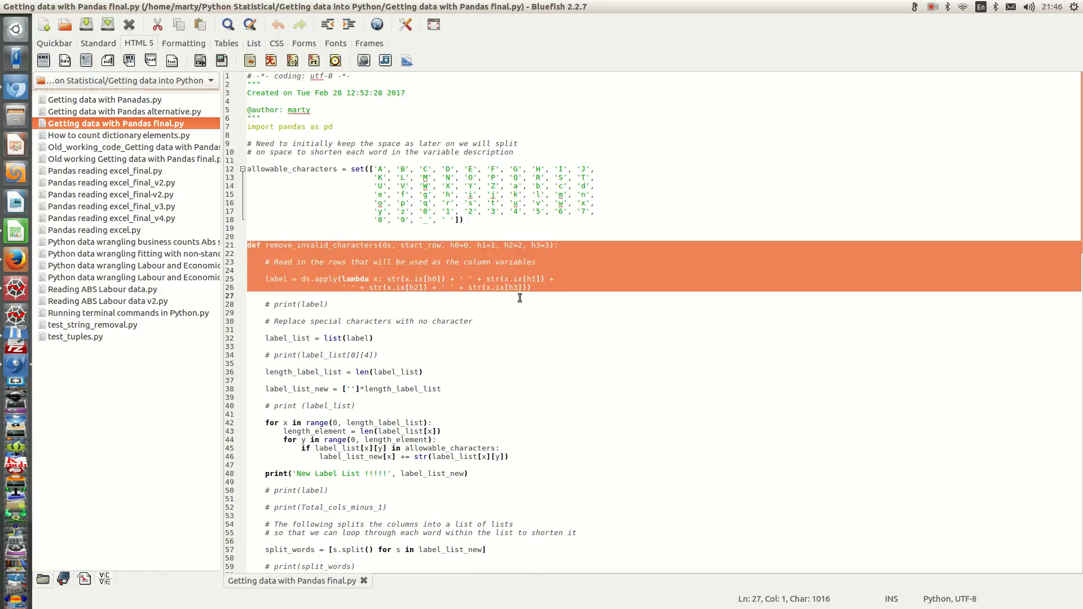
pyautogui.moveTo(488, 270)
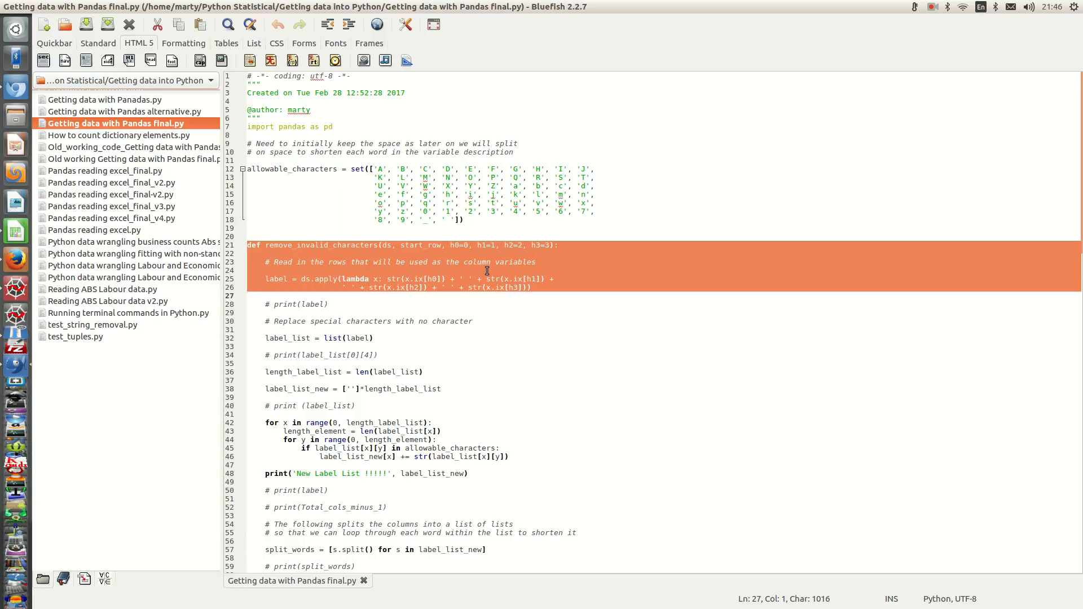
pyautogui.rightClick(486, 271)
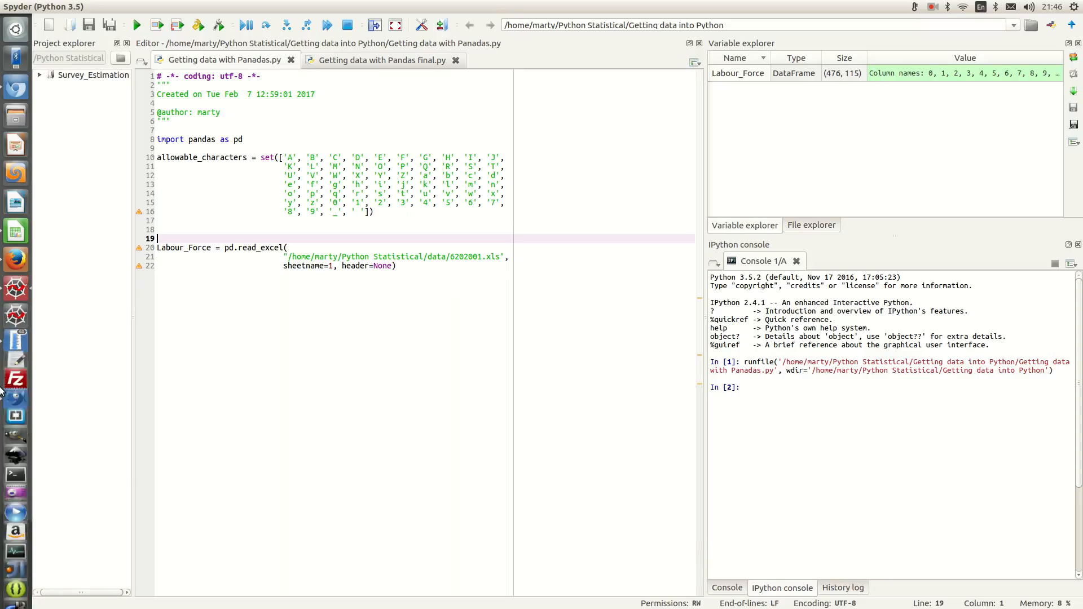
pyautogui.moveTo(15, 403)
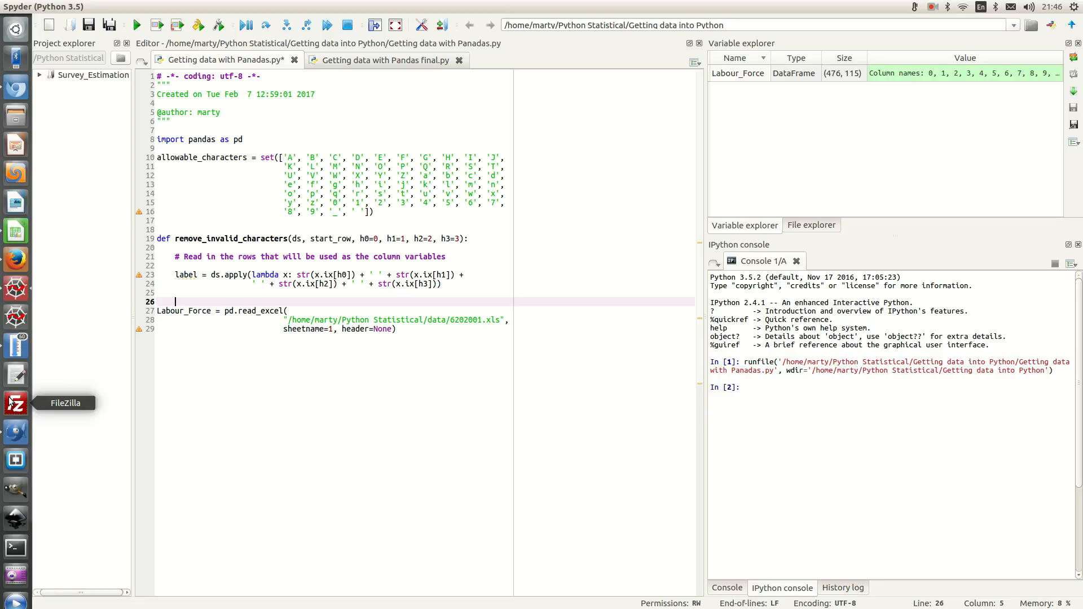
# Step: Write the label-joining statement for h0–h3 and a return line in remove_invalid_characters
pyautogui.write('return')
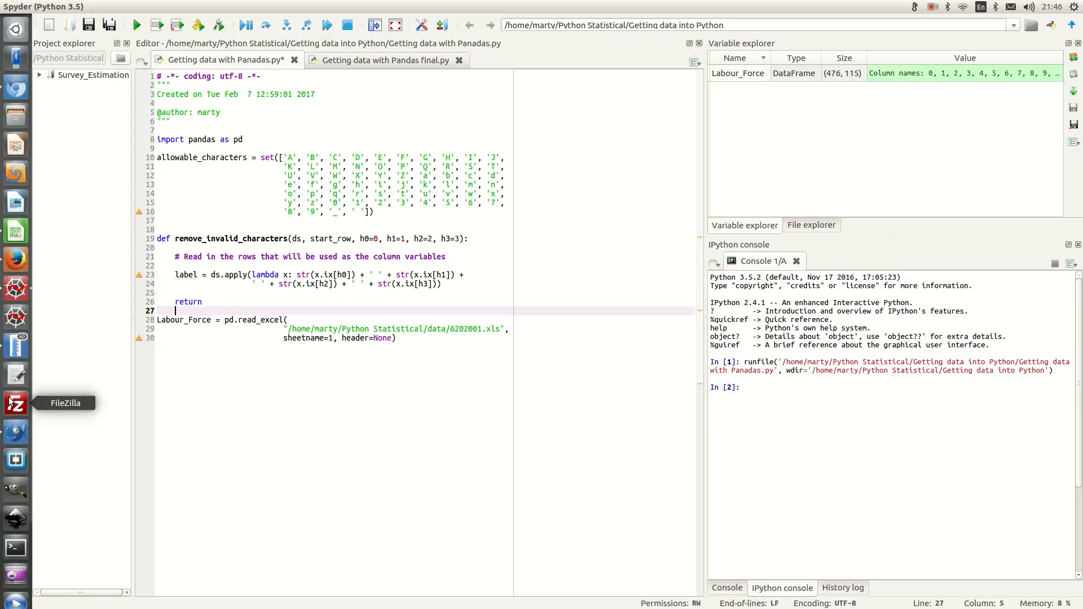
pyautogui.moveTo(184, 287)
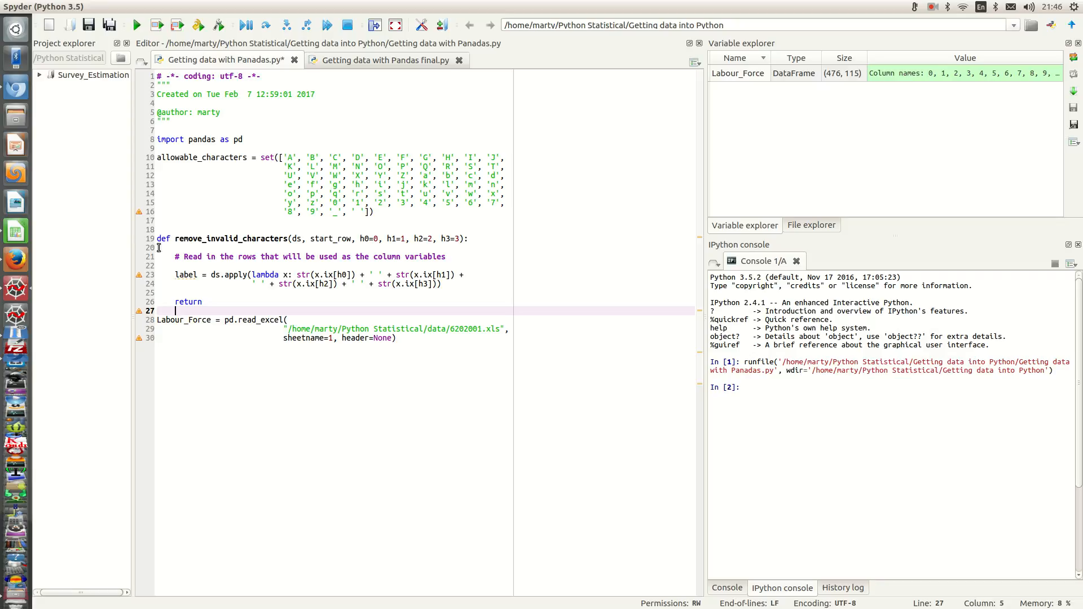
pyautogui.moveTo(15, 289)
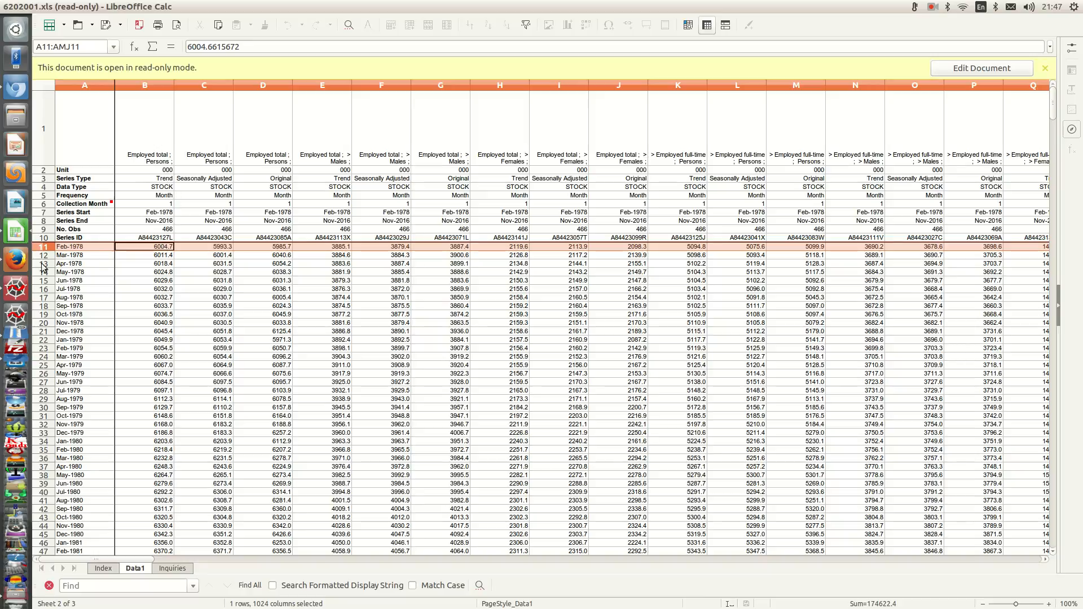
pyautogui.moveTo(14, 254)
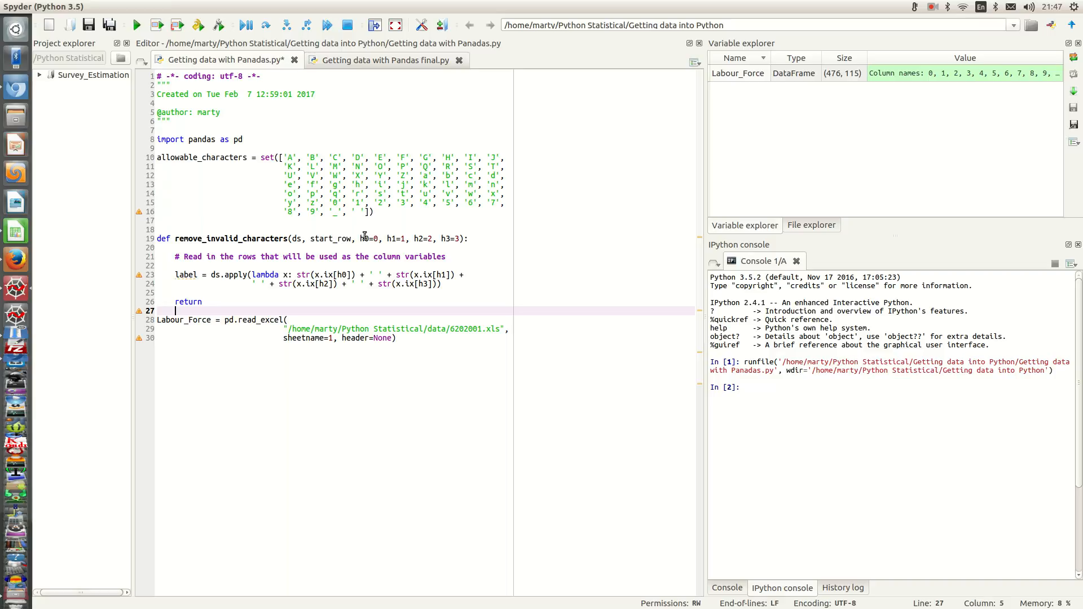
pyautogui.moveTo(370, 238)
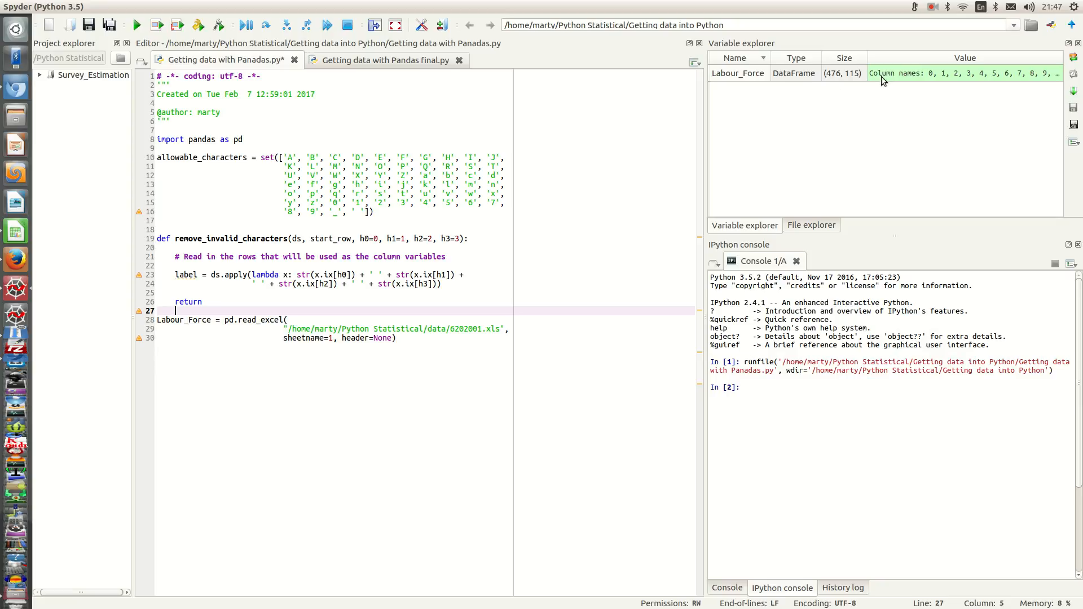
# Step: Reopen the Labour_Force DataFrame viewer and reposition its window over the header rows
pyautogui.doubleClick(752, 72)
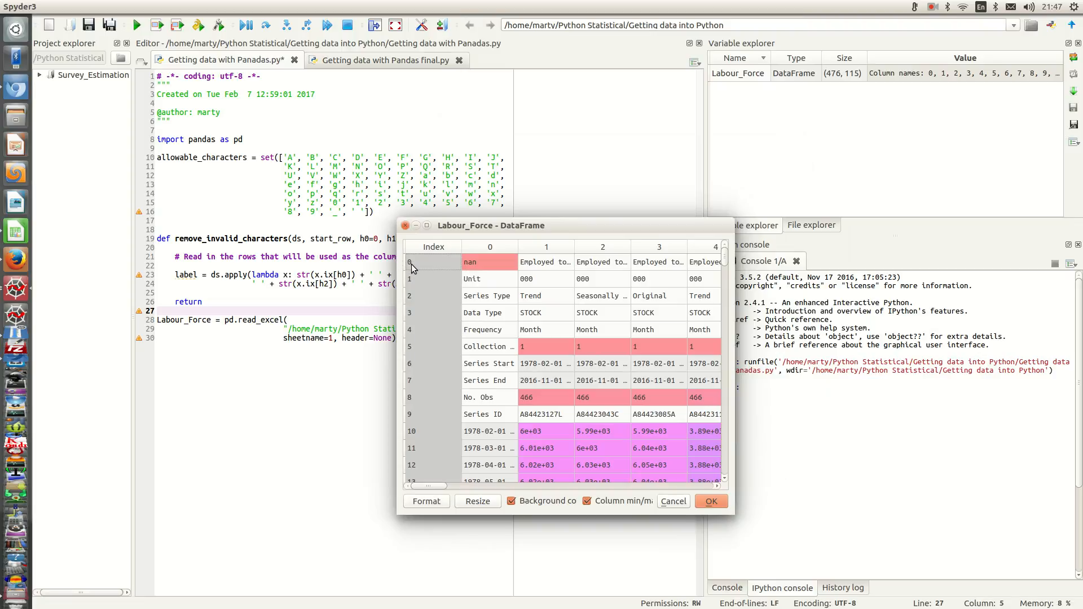
pyautogui.moveTo(542, 264)
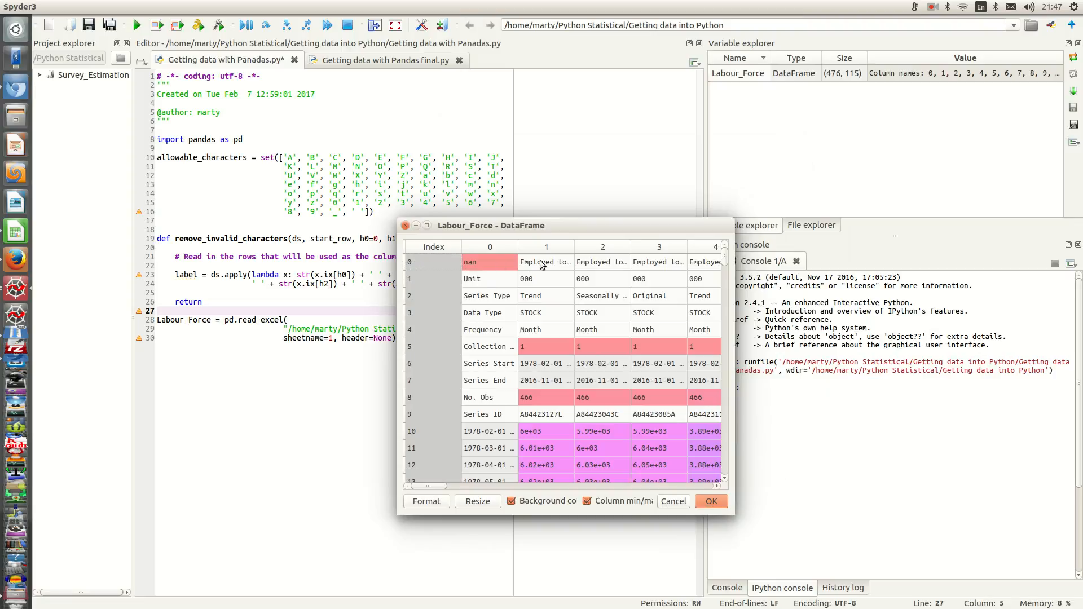
pyautogui.moveTo(573, 247)
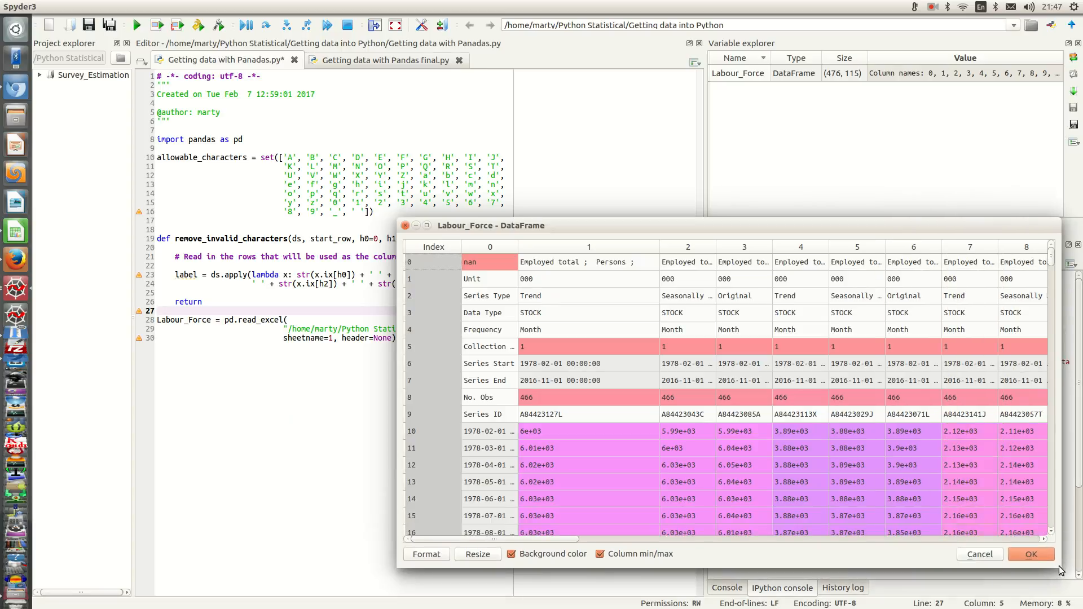
pyautogui.moveTo(492, 225); pyautogui.dragTo(433, 208)
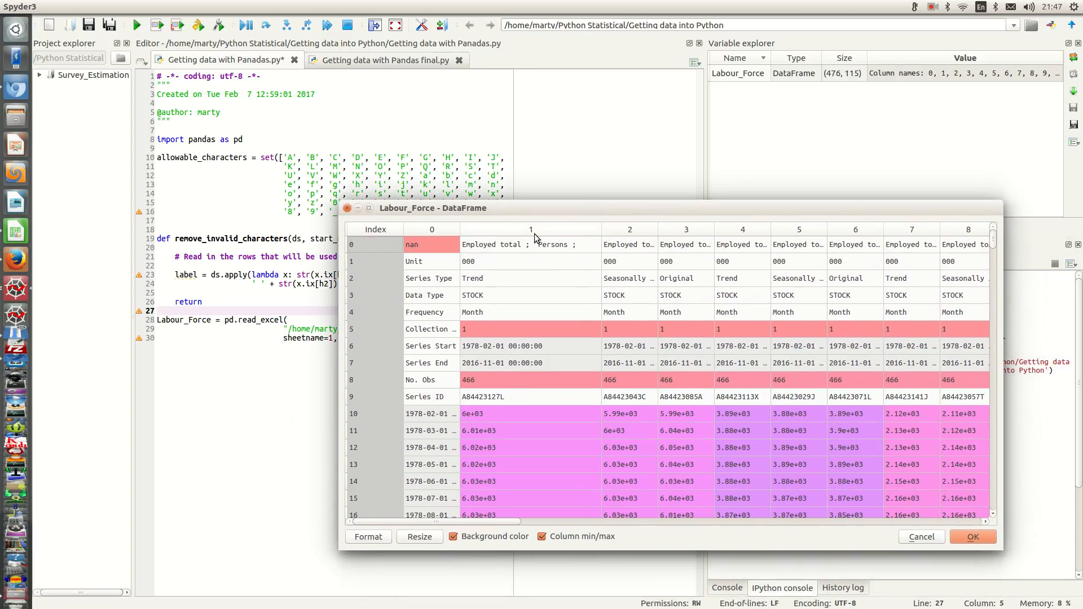
pyautogui.moveTo(432, 208); pyautogui.dragTo(495, 191)
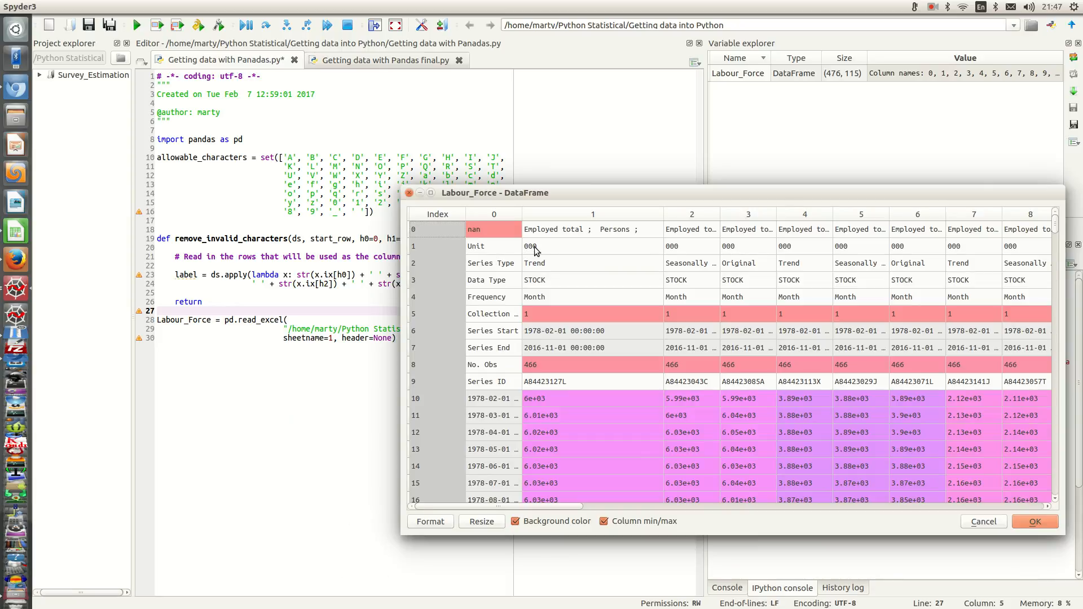
pyautogui.moveTo(544, 419)
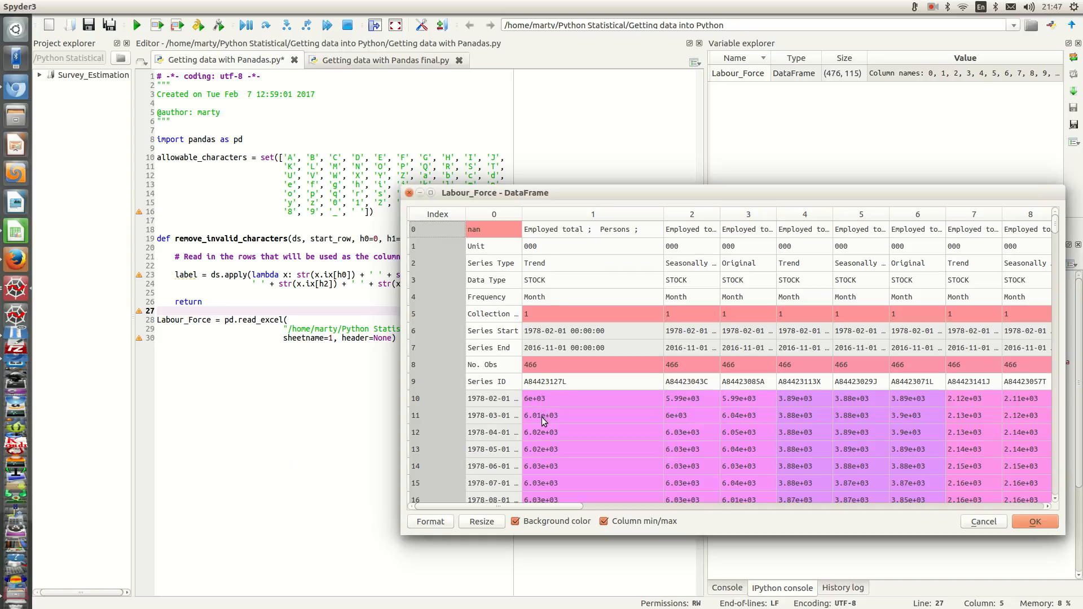
pyautogui.moveTo(558, 458)
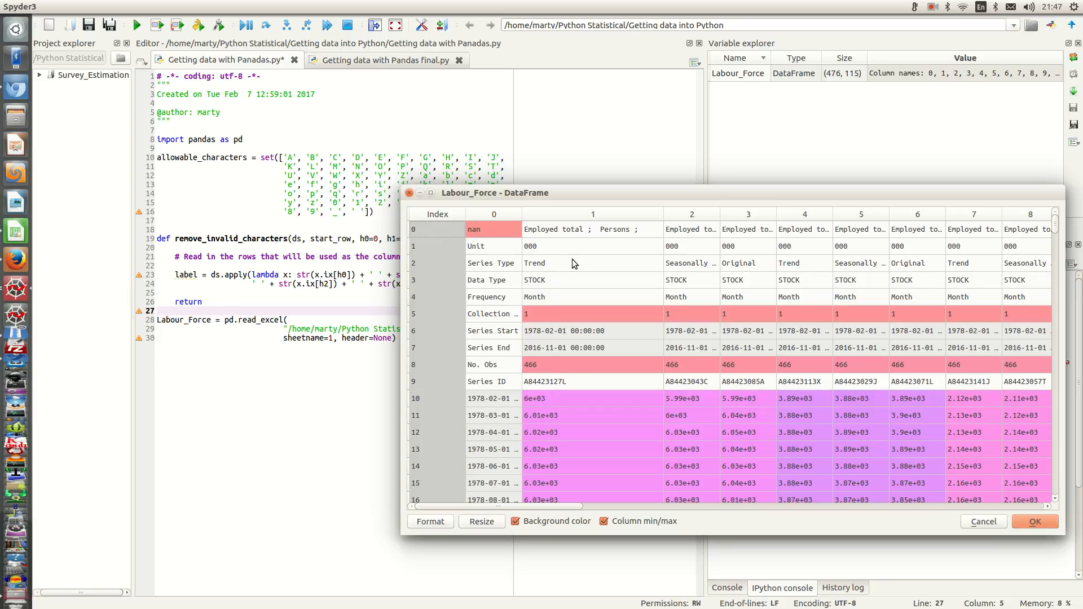
pyautogui.moveTo(678, 272)
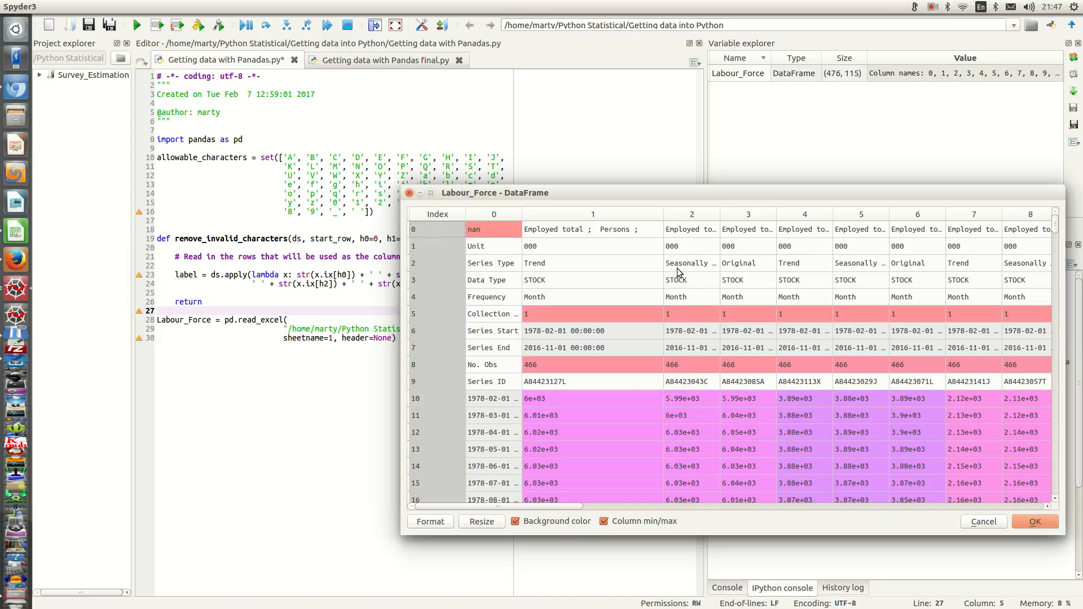
pyautogui.moveTo(546, 268)
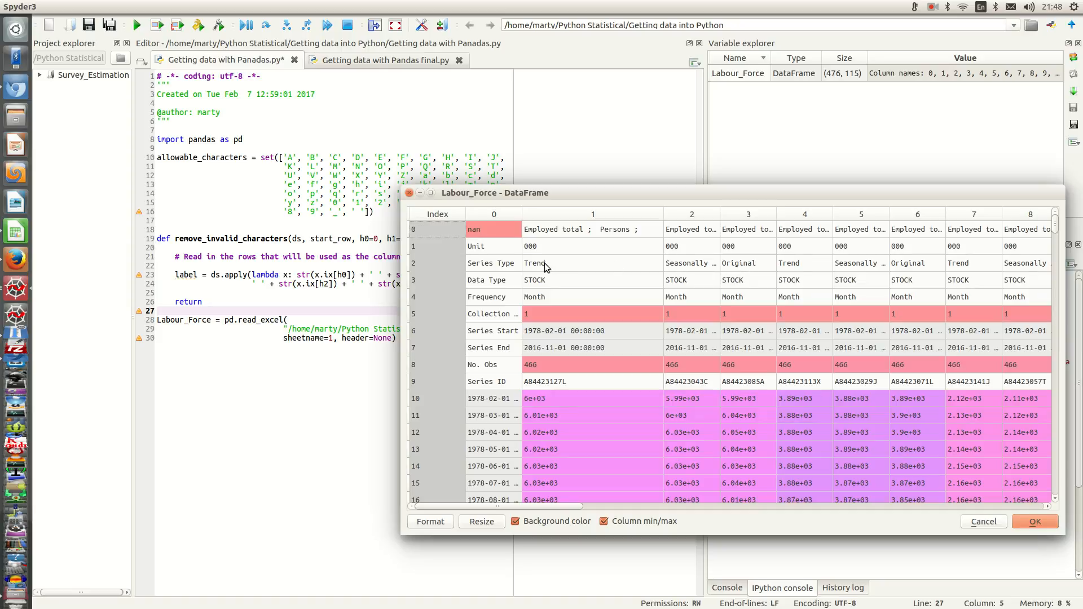
pyautogui.moveTo(576, 285)
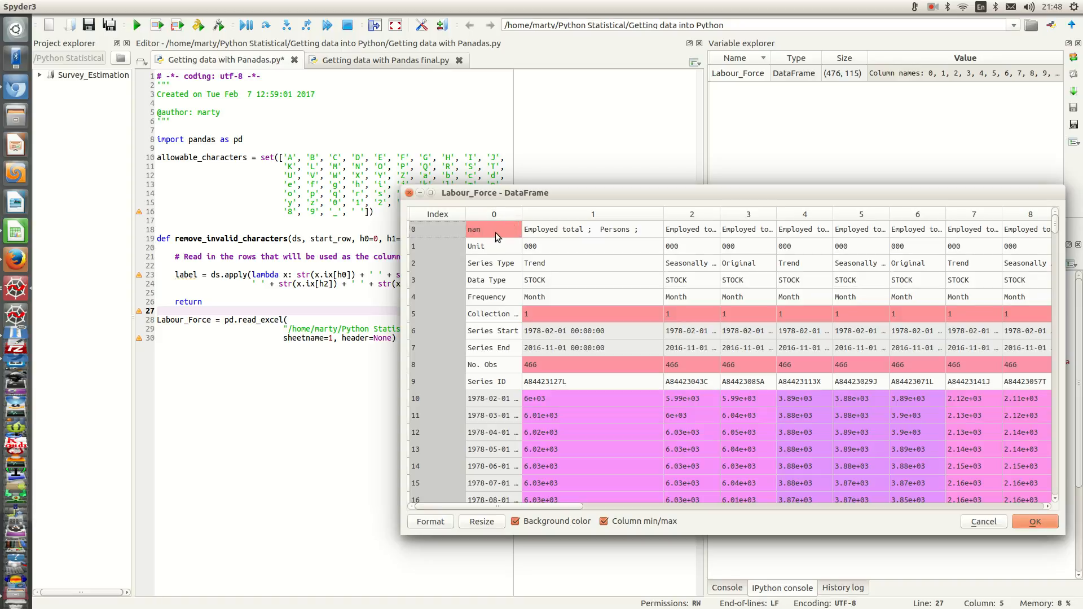
pyautogui.moveTo(476, 230)
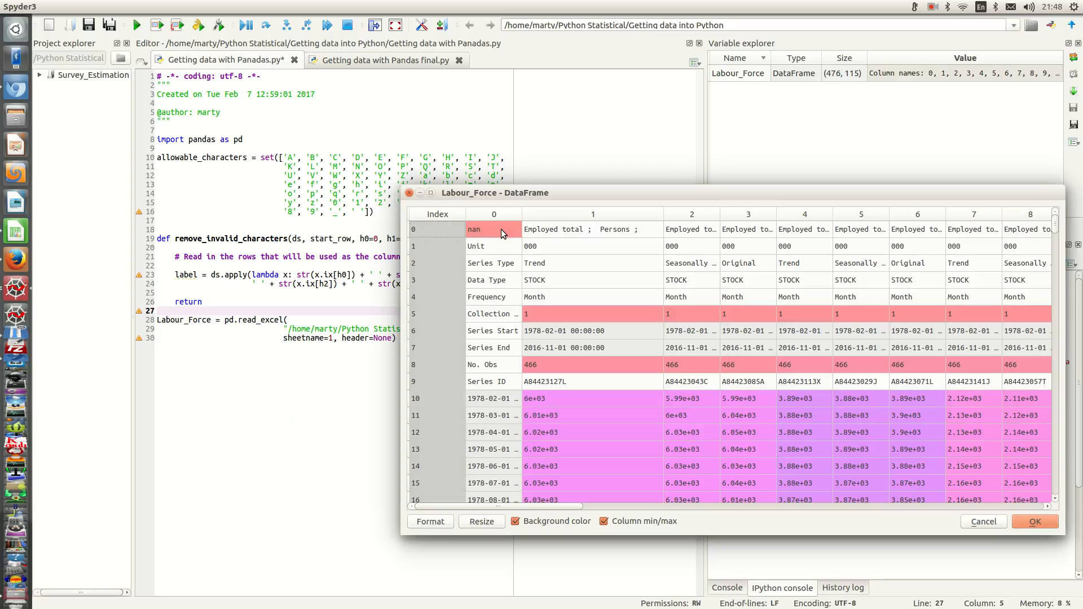
pyautogui.moveTo(15, 260)
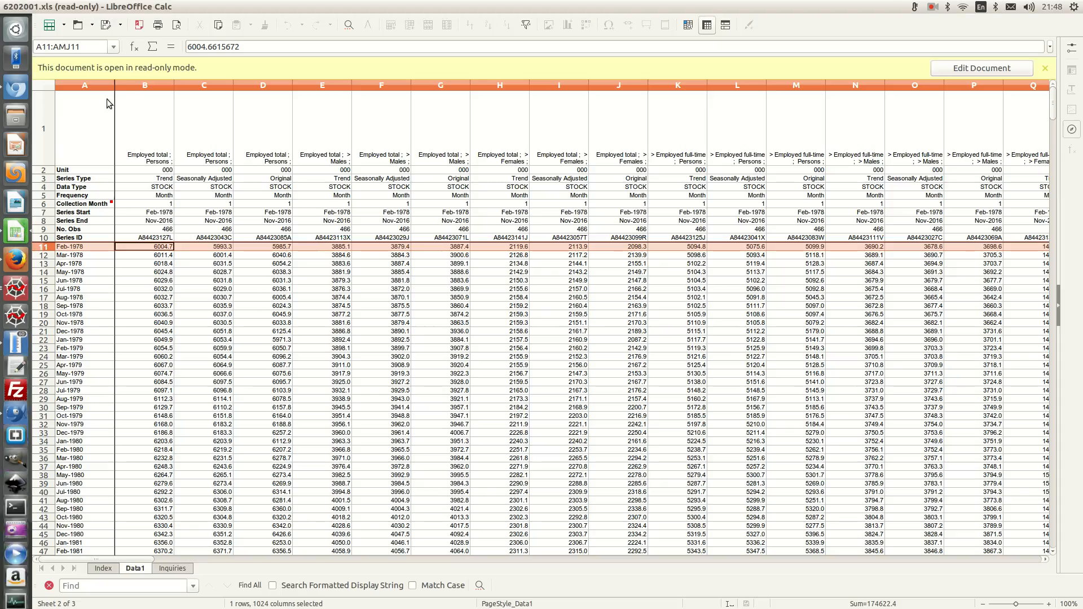
pyautogui.moveTo(94, 144)
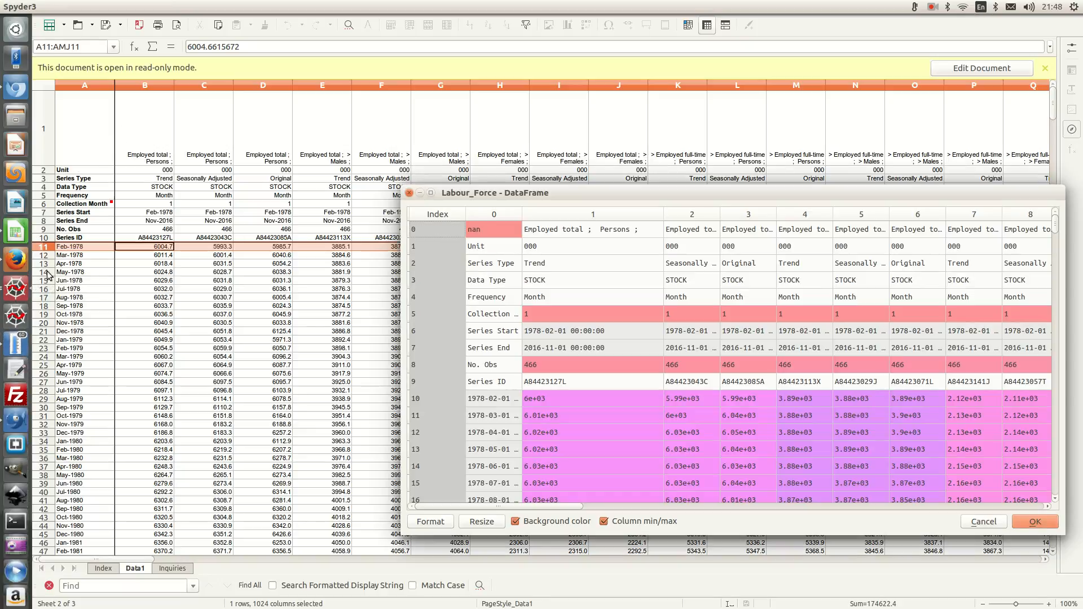
# Step: Bring the Spyder DataFrame viewer back over the Calc Data1 sheet for comparison
pyautogui.click(1035, 521)
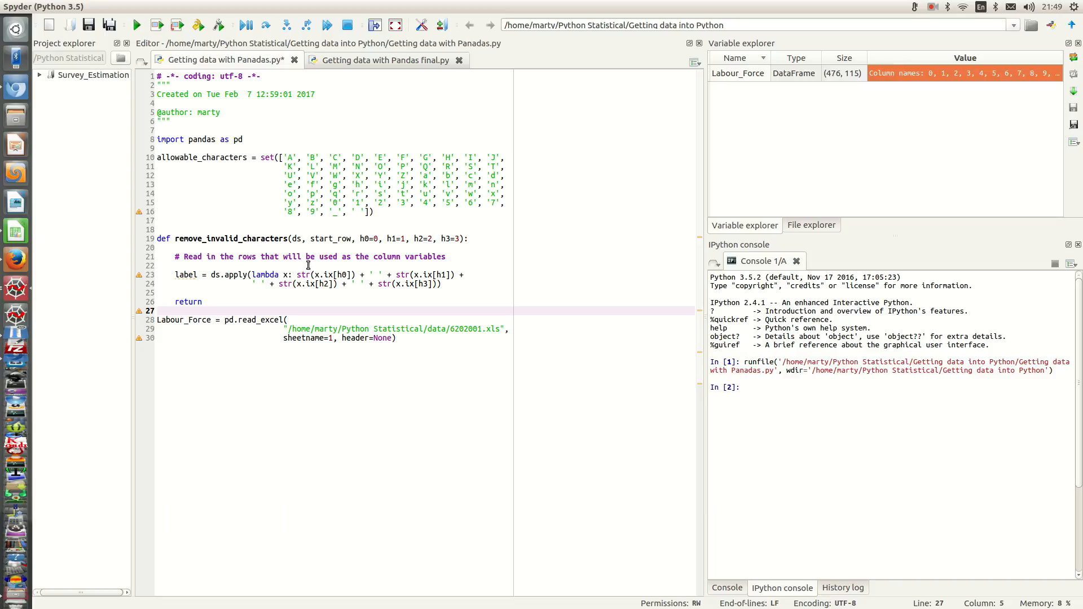
pyautogui.moveTo(361, 269)
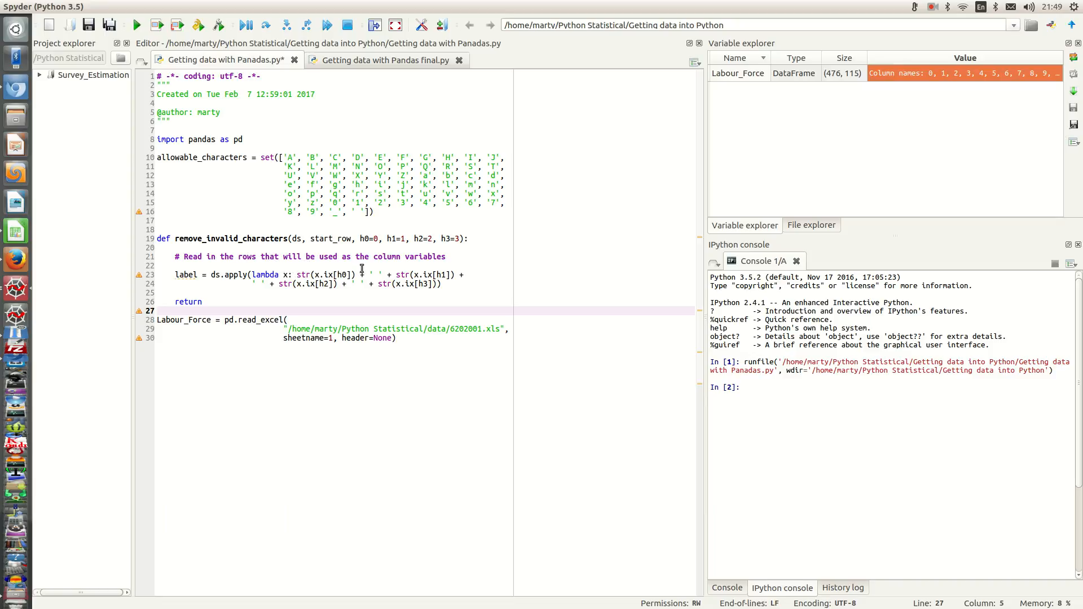
pyautogui.moveTo(303, 274)
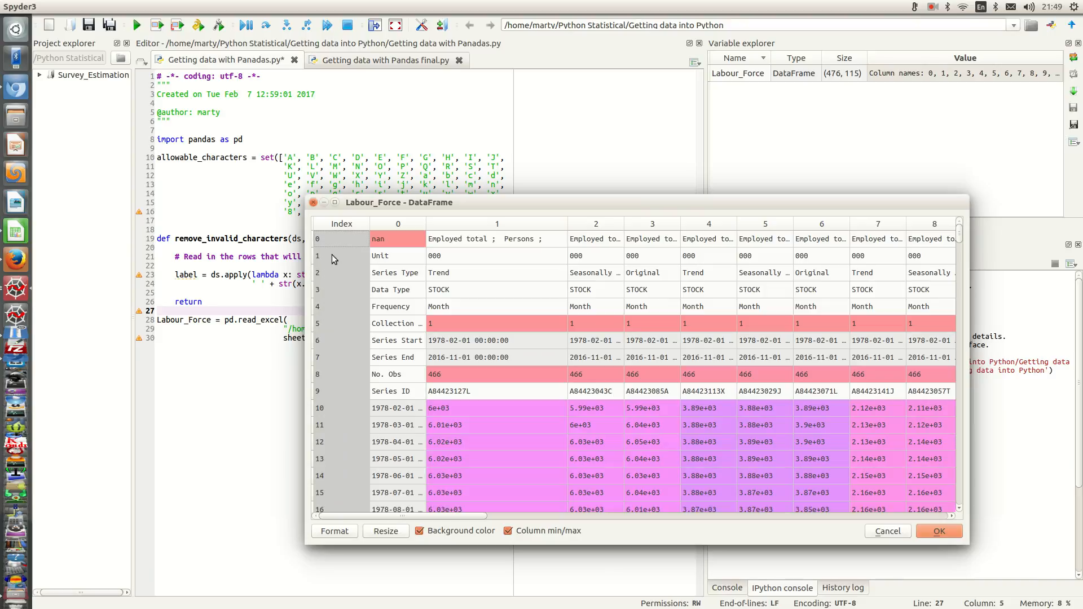
pyautogui.moveTo(335, 323)
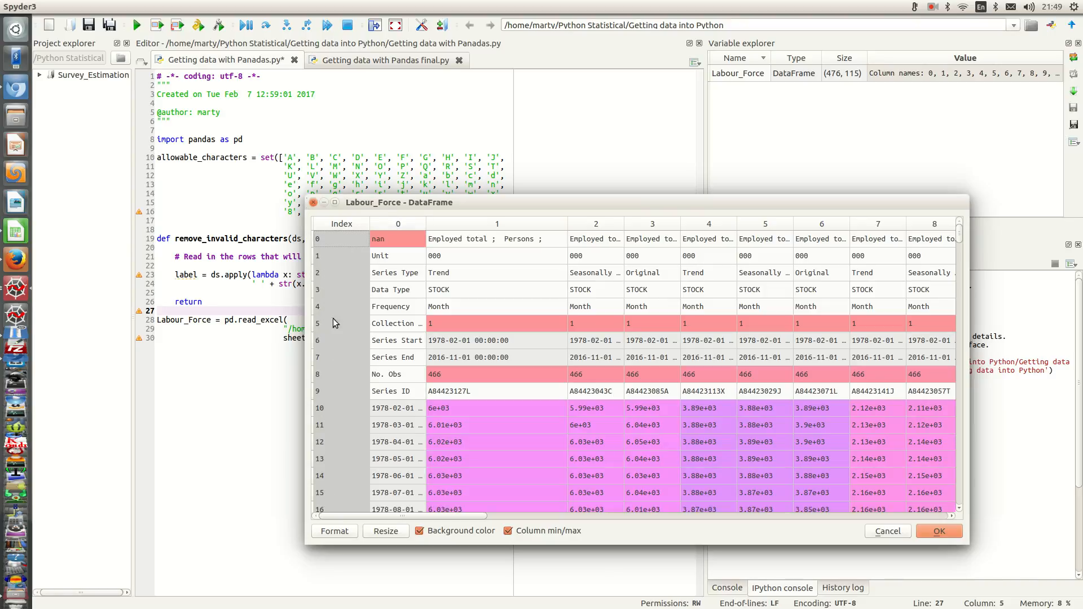
pyautogui.moveTo(508, 220)
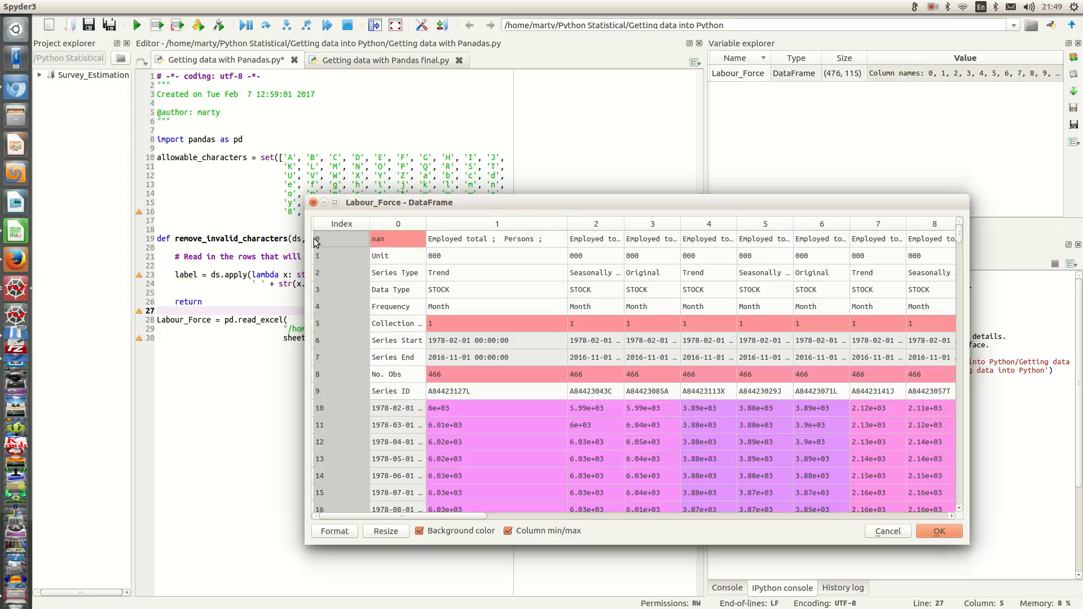
pyautogui.moveTo(318, 268)
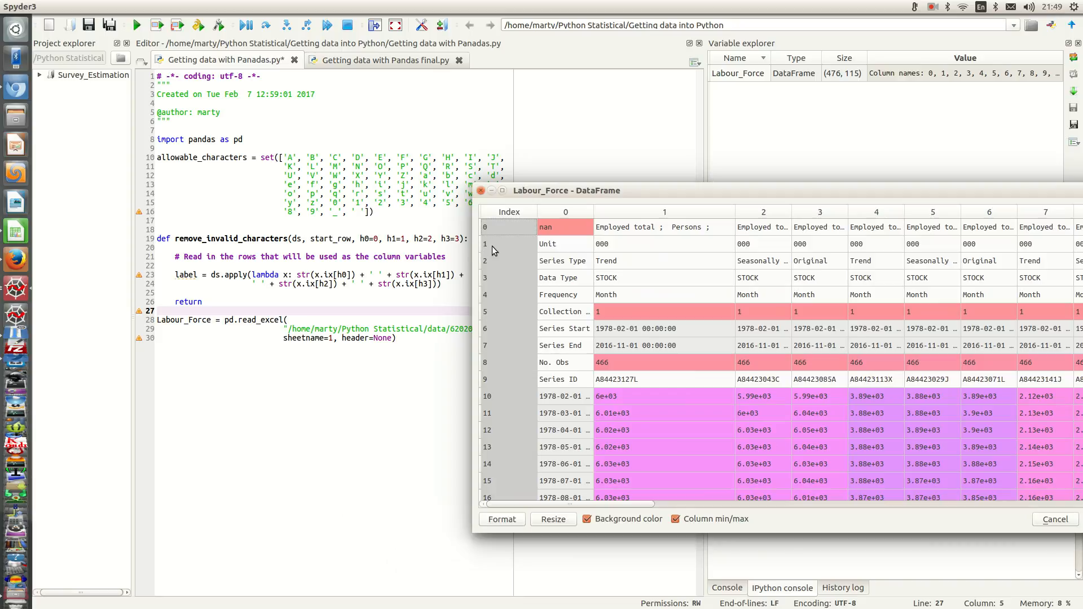
pyautogui.moveTo(484, 268)
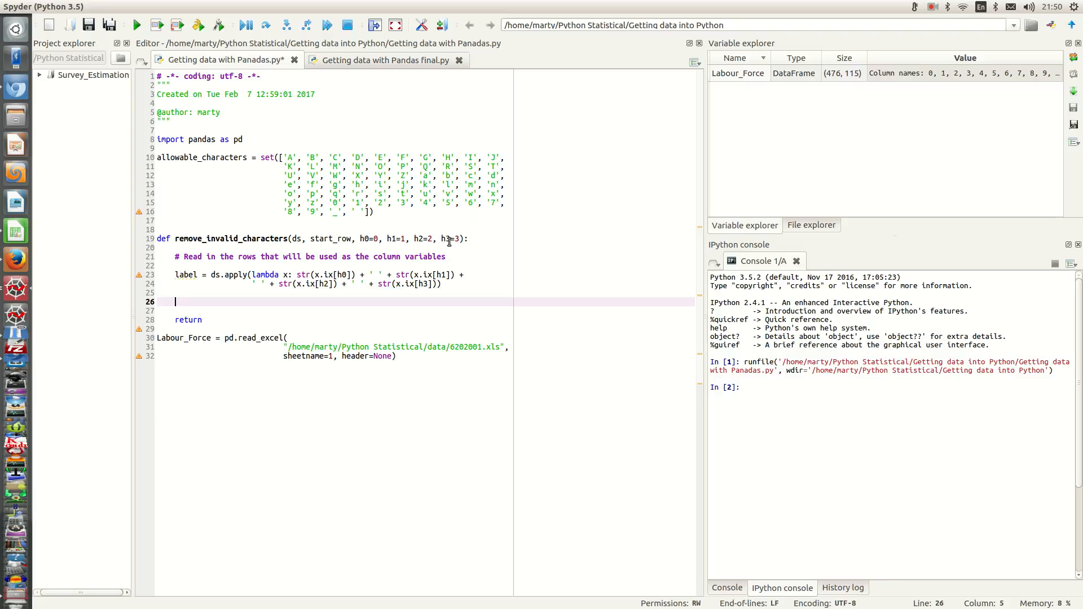
# Step: Add label_list = list(label) inside remove_invalid_characters
pyautogui.write('labe')
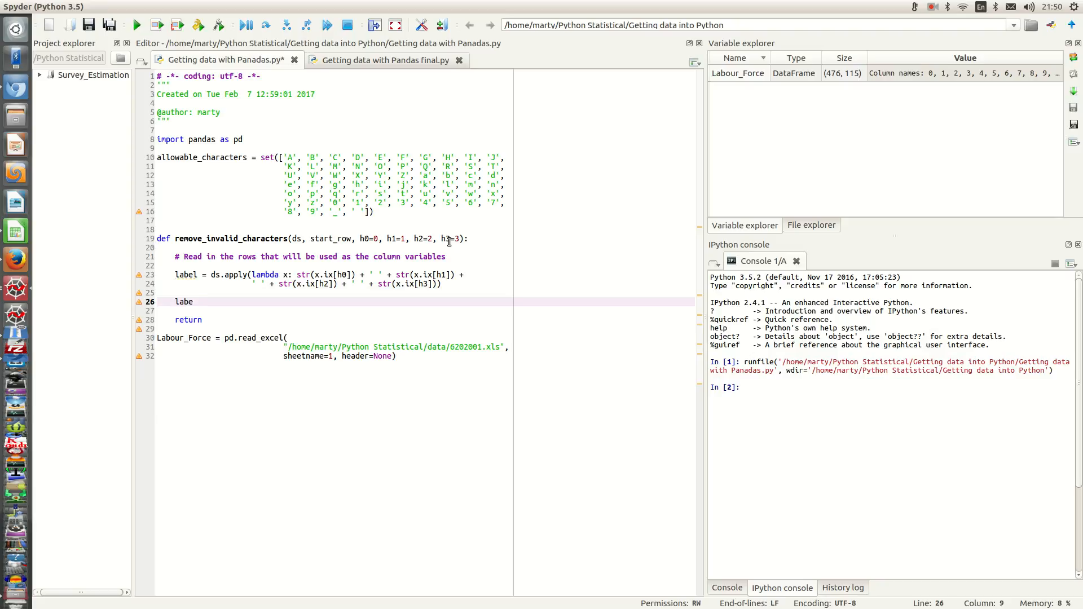
pyautogui.write('l')
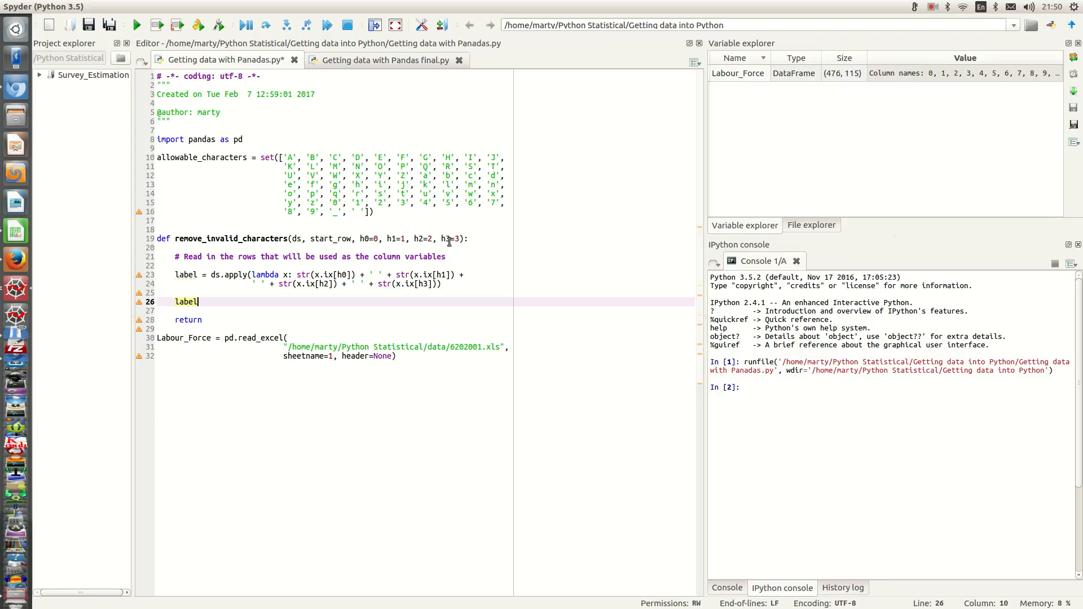
pyautogui.write('_l')
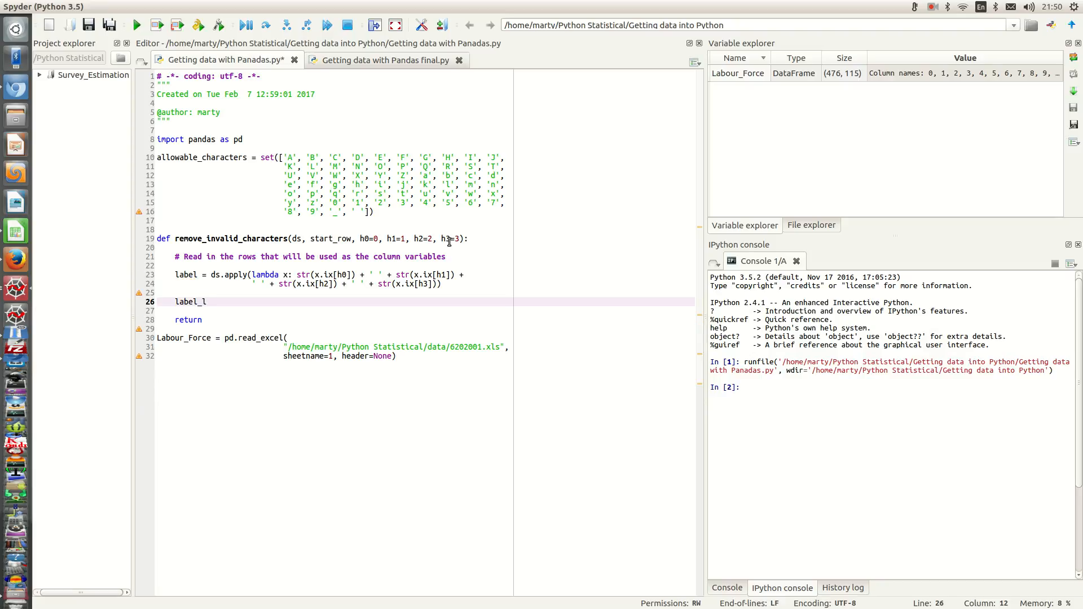
pyautogui.write('ist')
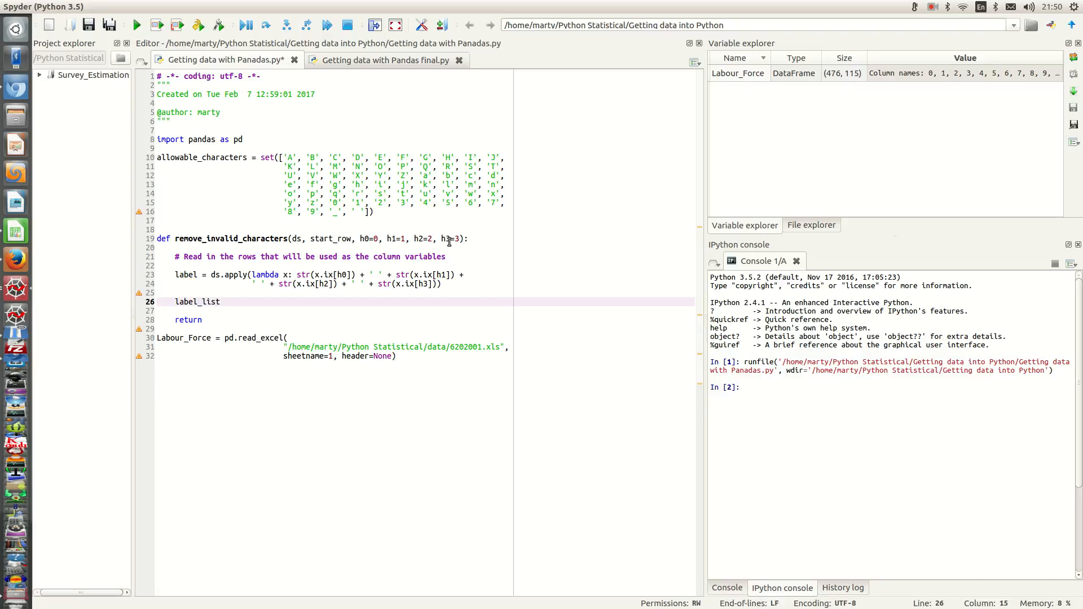
pyautogui.write('=')
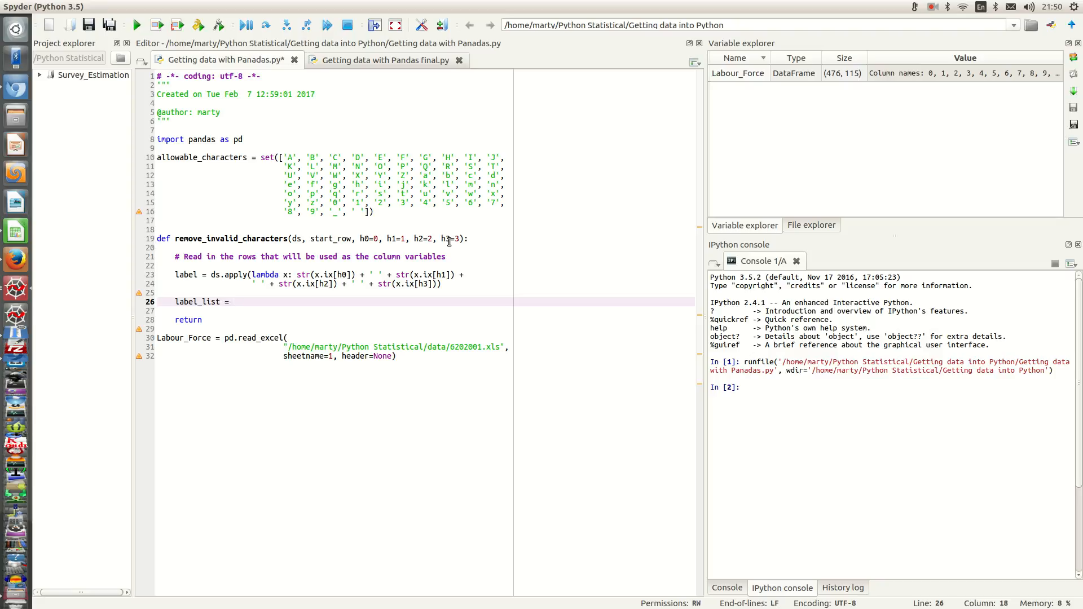
pyautogui.write('list(')
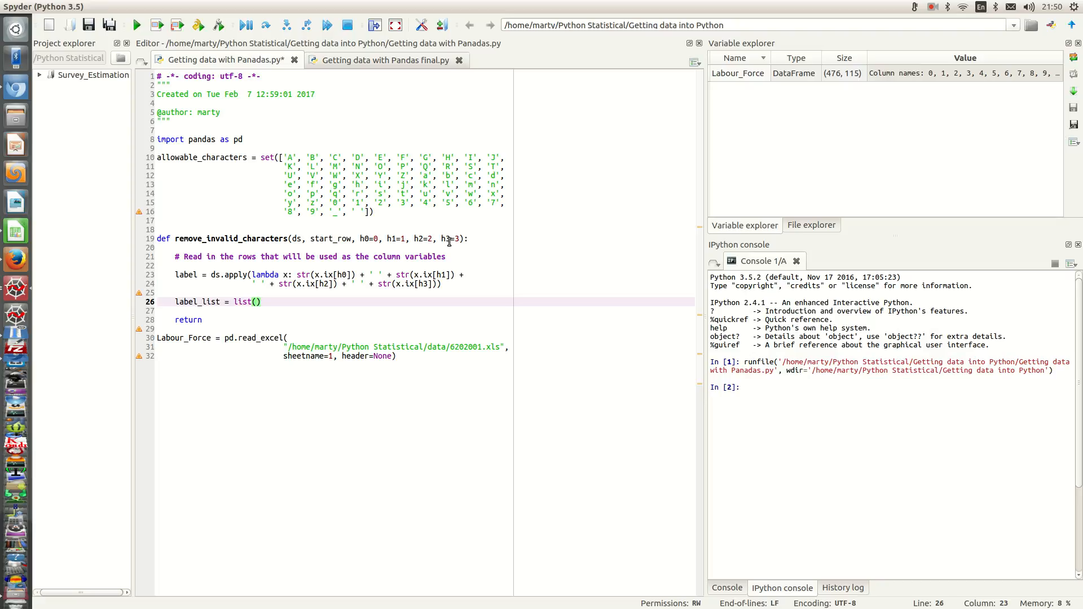
pyautogui.write('label')
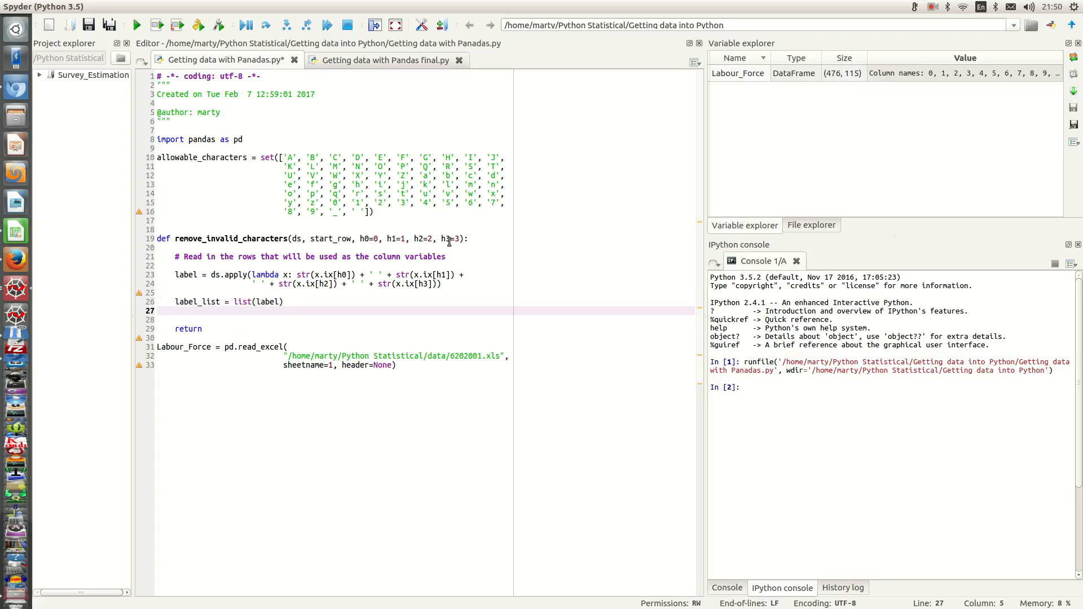
pyautogui.press('enter')
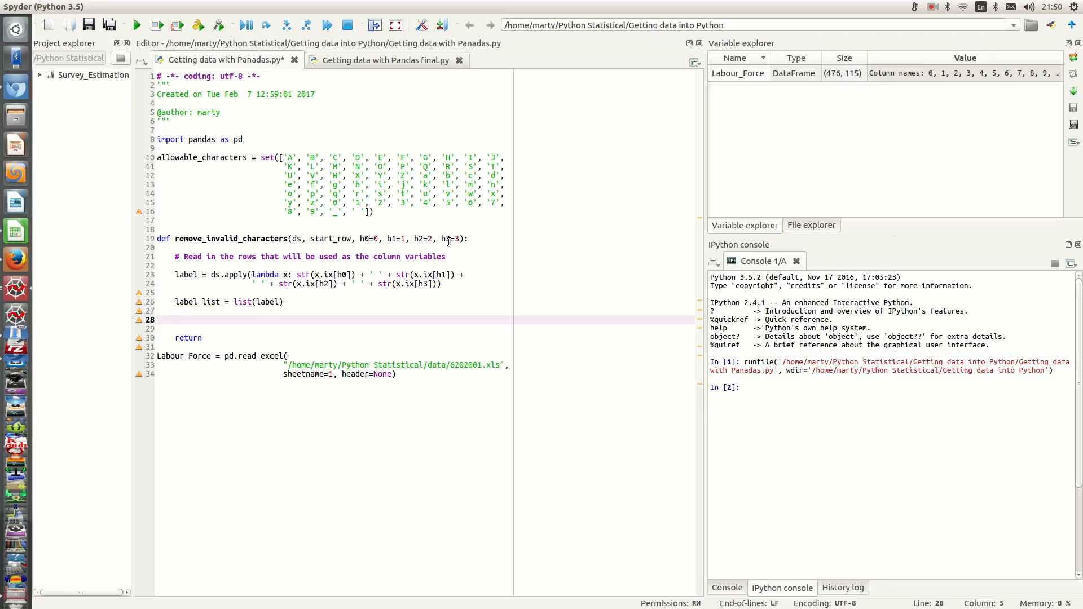
# Step: Add print(label_list) on the following line
pyautogui.write('print')
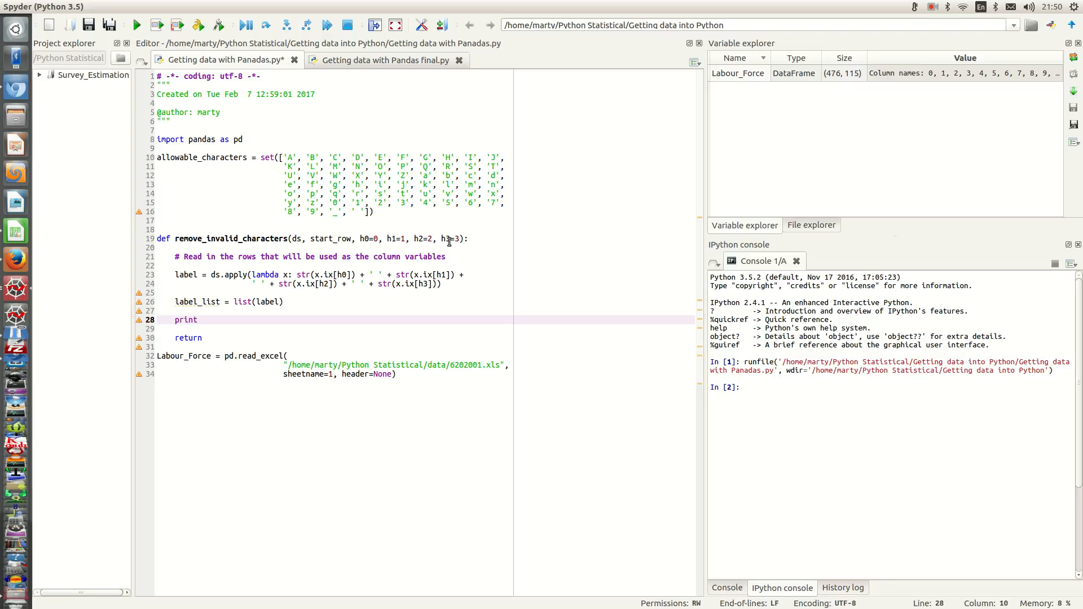
pyautogui.write('()')
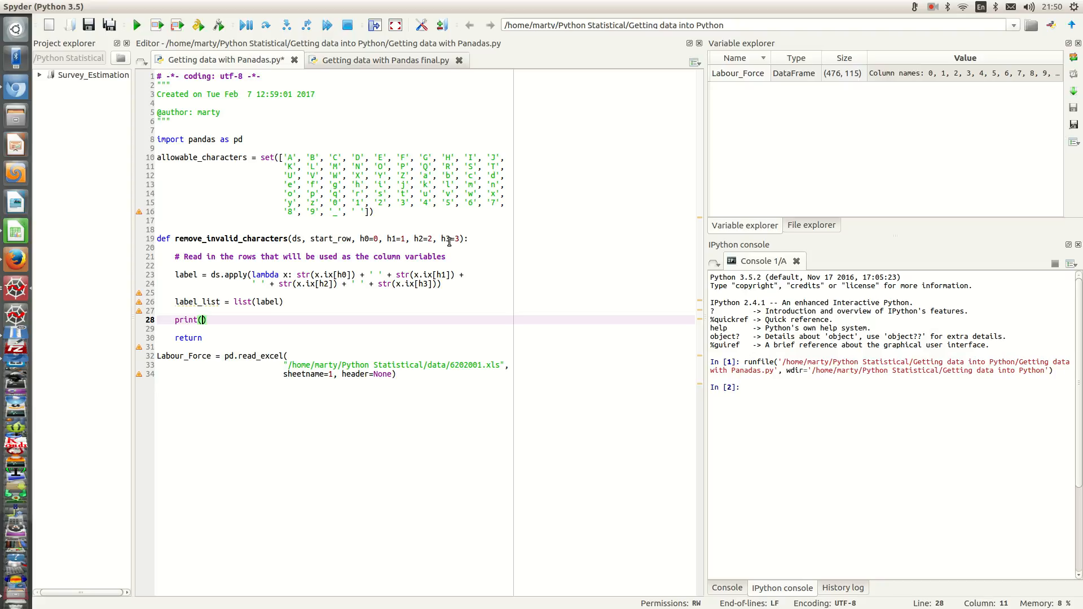
pyautogui.write('label_l')
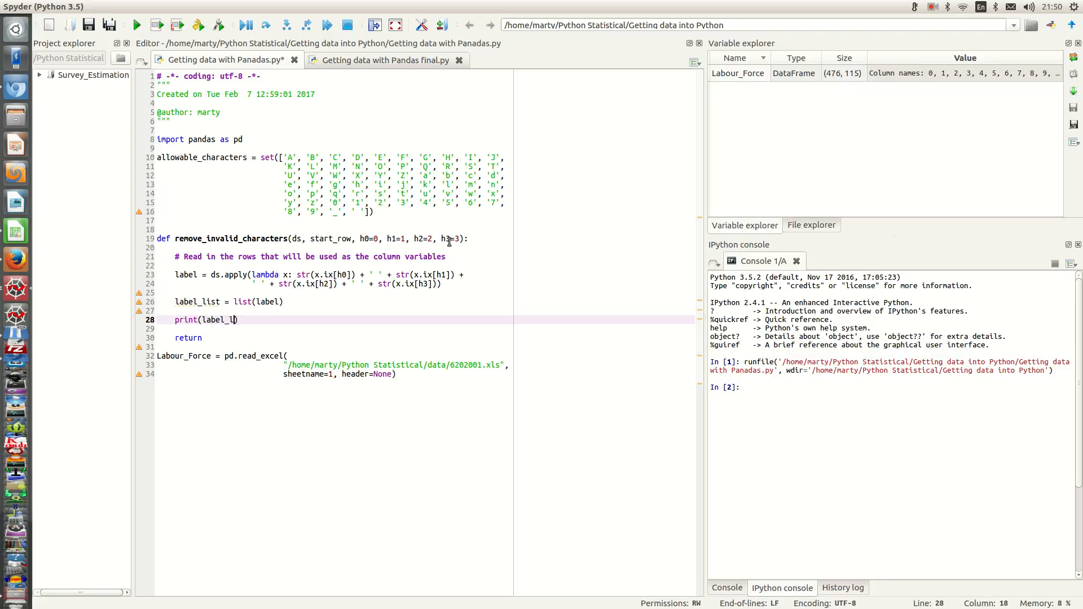
pyautogui.write('ist')
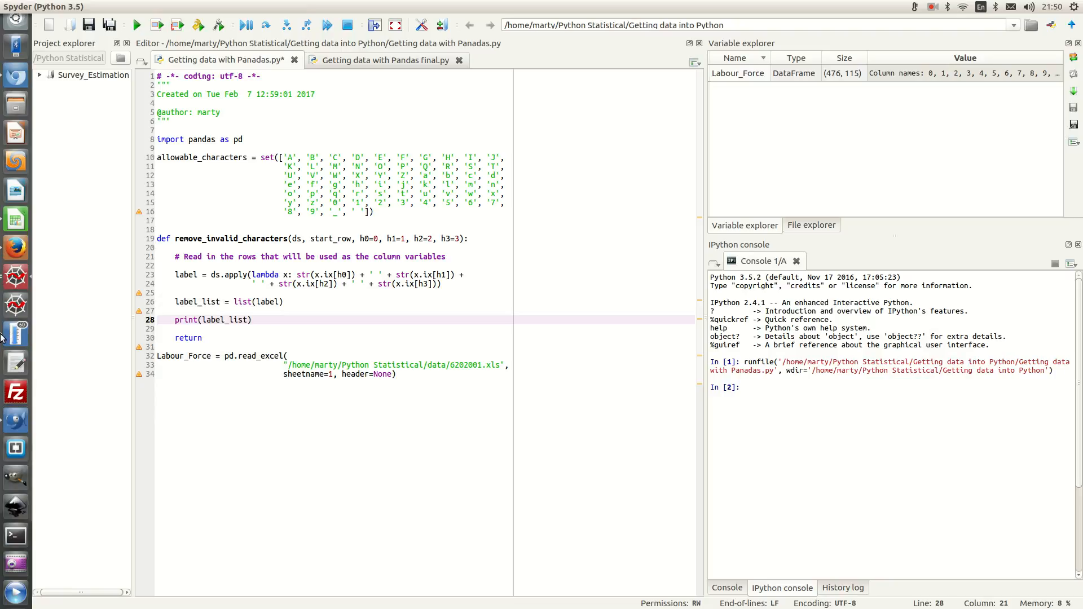
pyautogui.moveTo(14, 448)
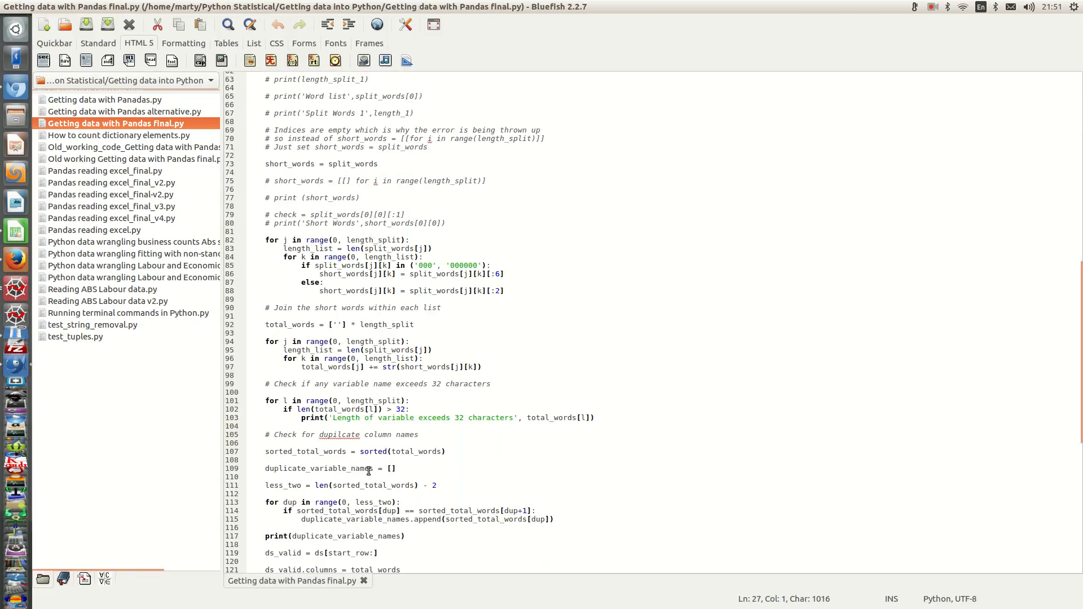
# Step: Copy the commented Labour_Force_valid call lines from the final Bluefish script
pyautogui.scroll(-3)
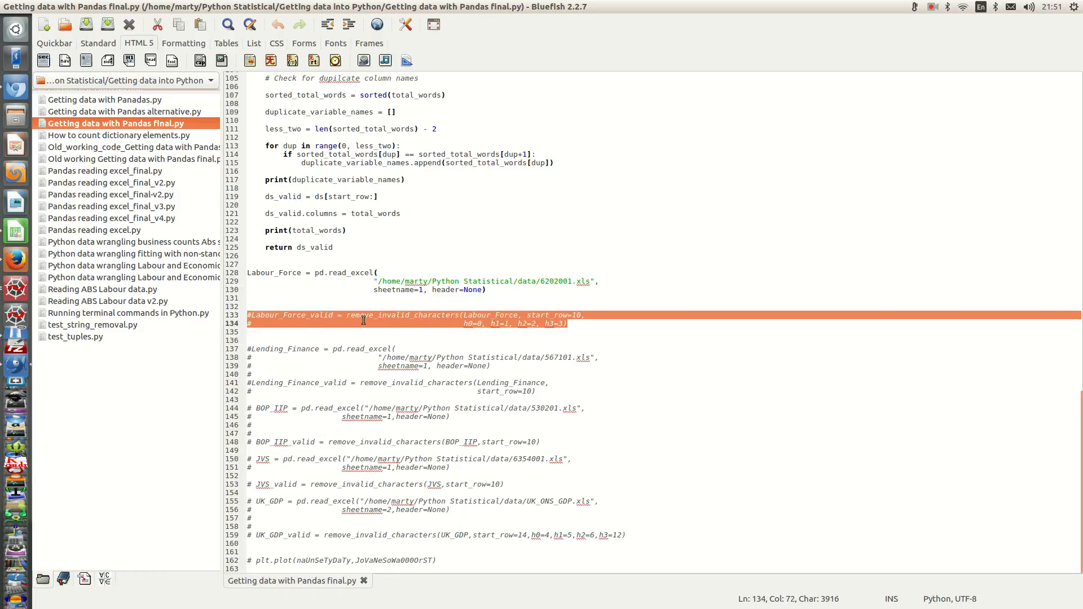
pyautogui.rightClick(363, 320)
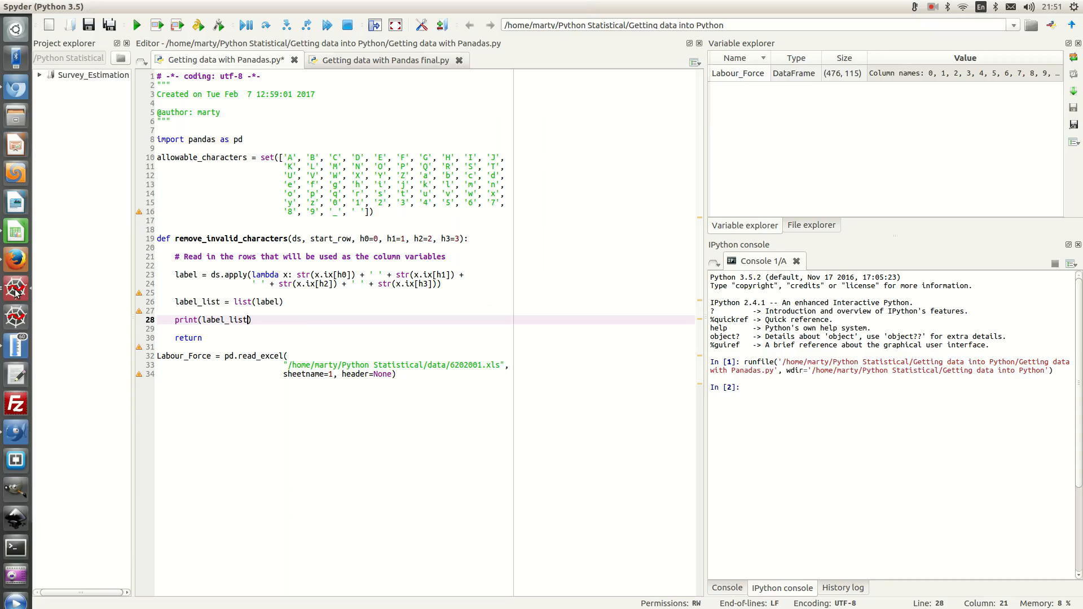
# Step: Paste the Labour_Force_valid call (start_row=10, h0–h3) after read_excel and uncomment it
pyautogui.click(421, 373)
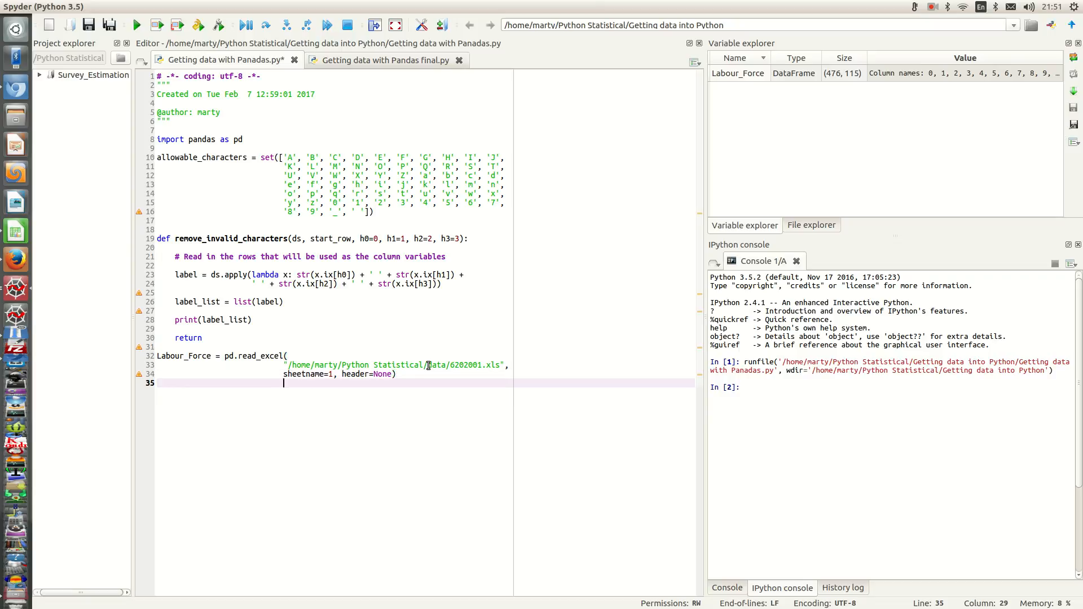
pyautogui.click(211, 384)
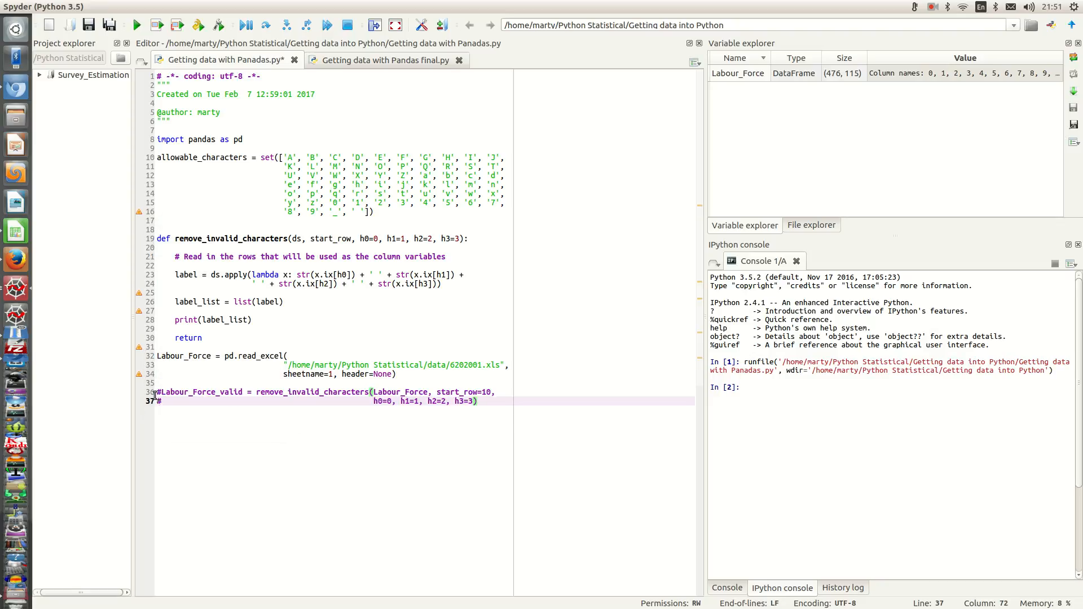
pyautogui.moveTo(158, 391); pyautogui.dragTo(476, 401)
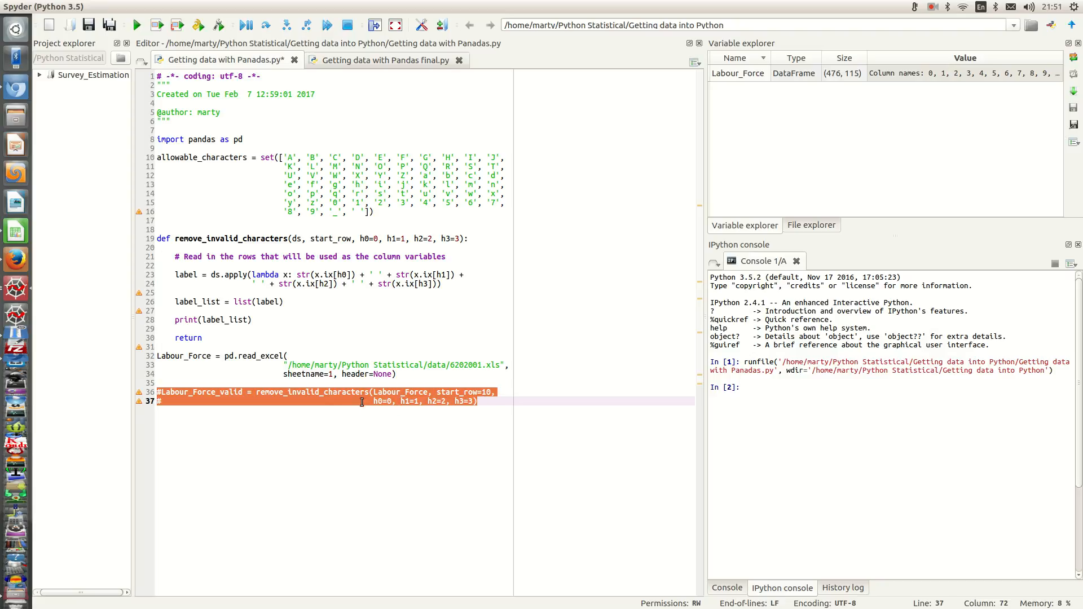
pyautogui.rightClick(362, 401)
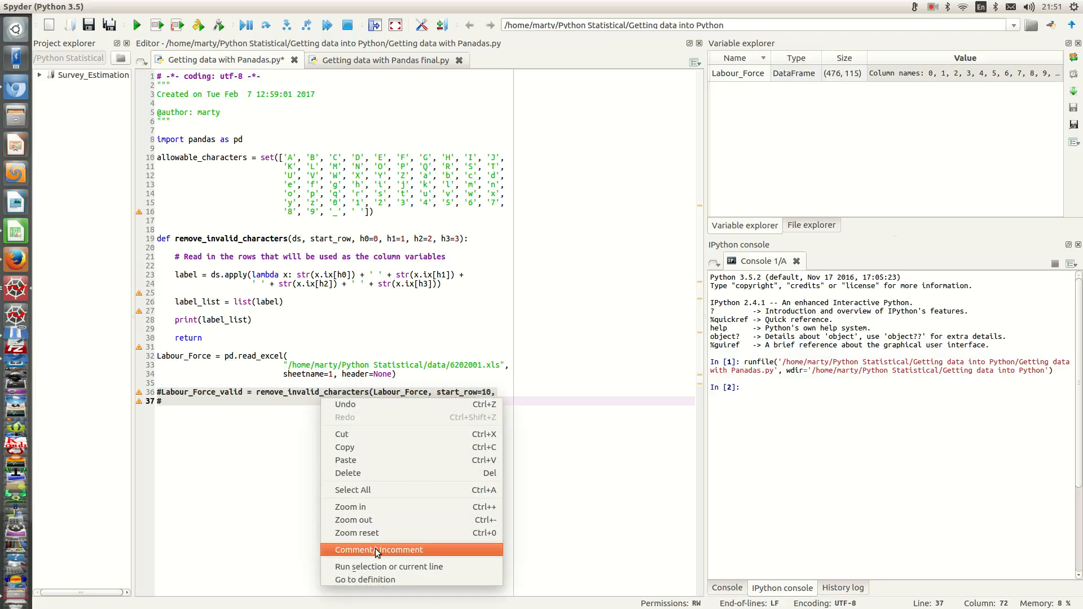
pyautogui.click(378, 549)
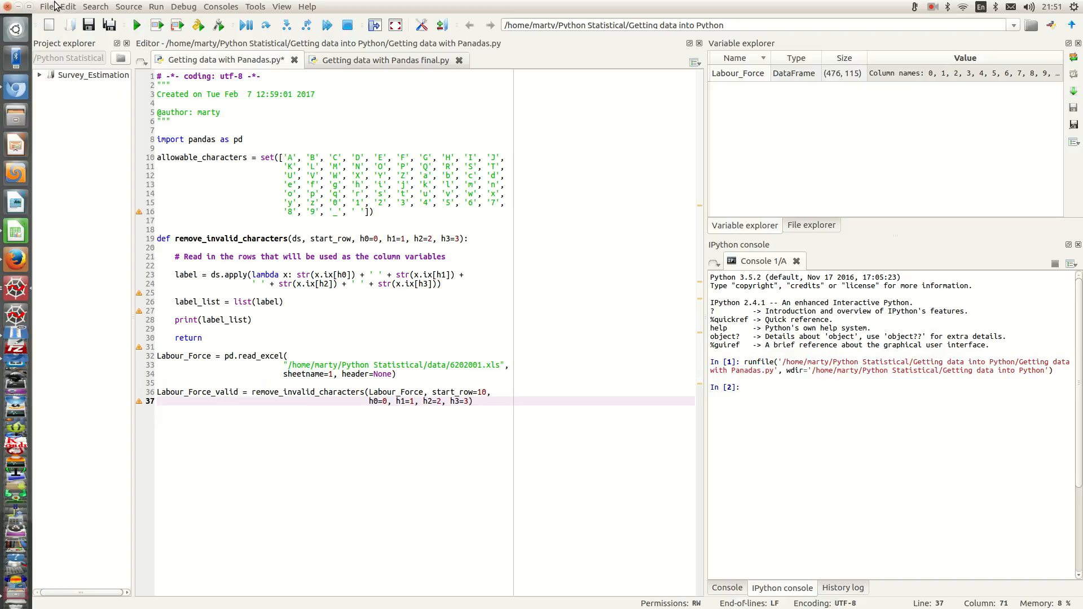
pyautogui.moveTo(136, 24)
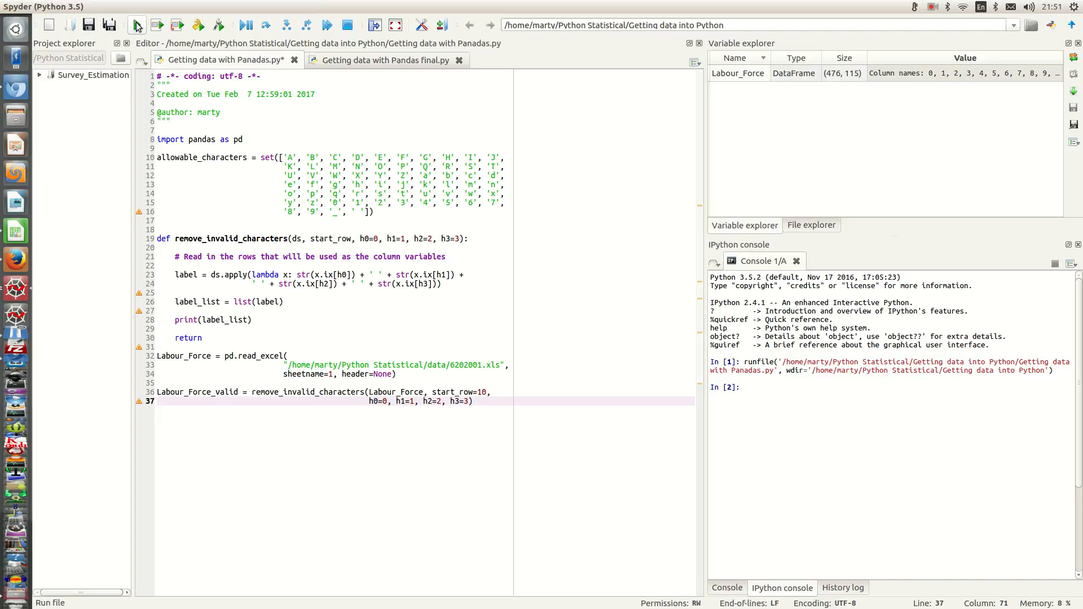
# Step: Run the script so the console prints label_list of combined header strings
pyautogui.click(136, 25)
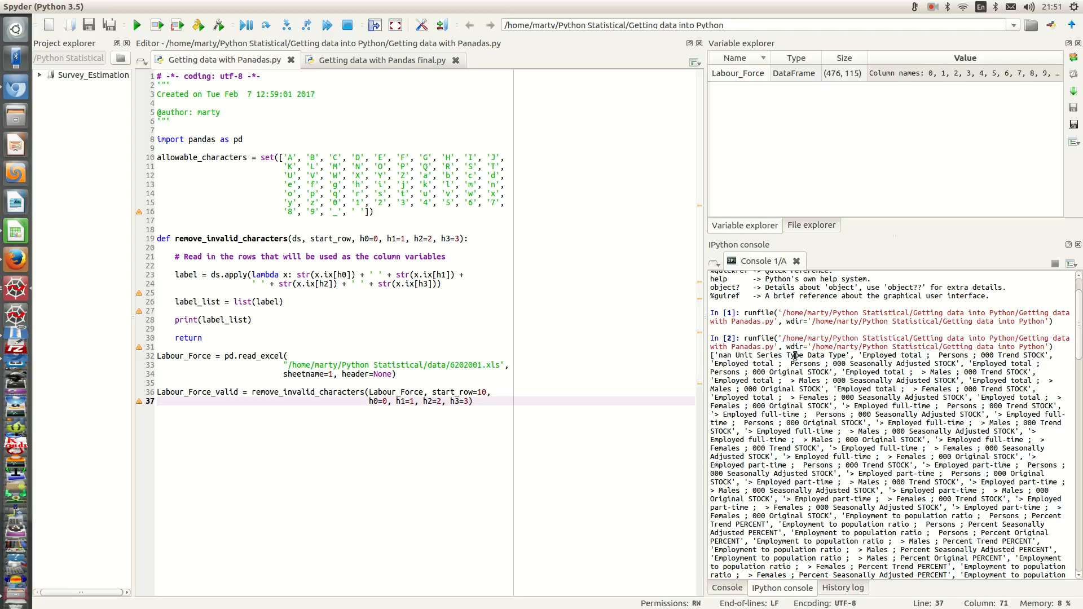
pyautogui.moveTo(14, 259)
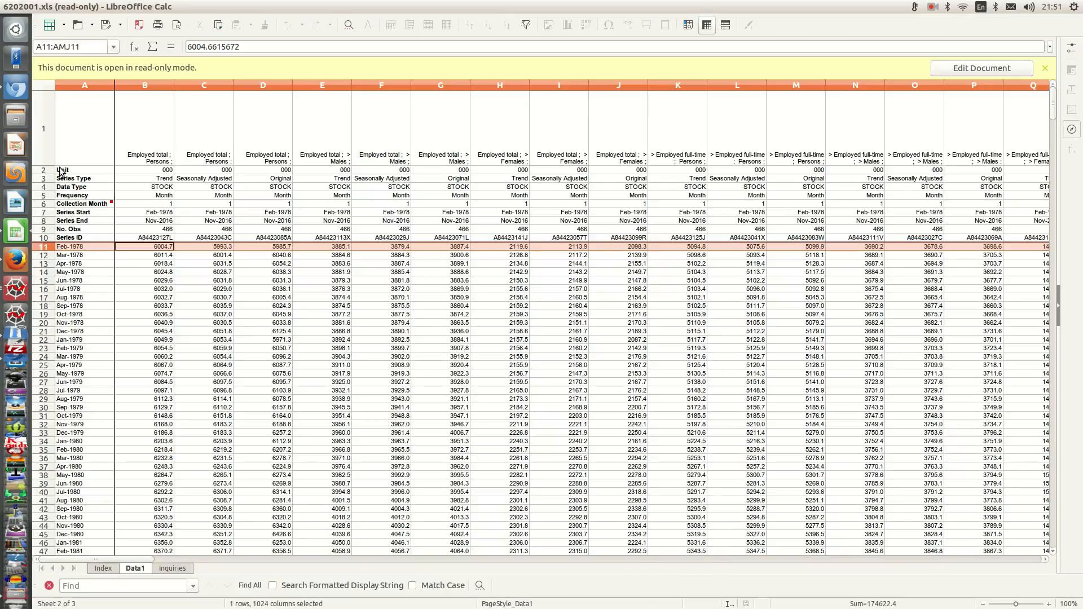
pyautogui.moveTo(54, 166)
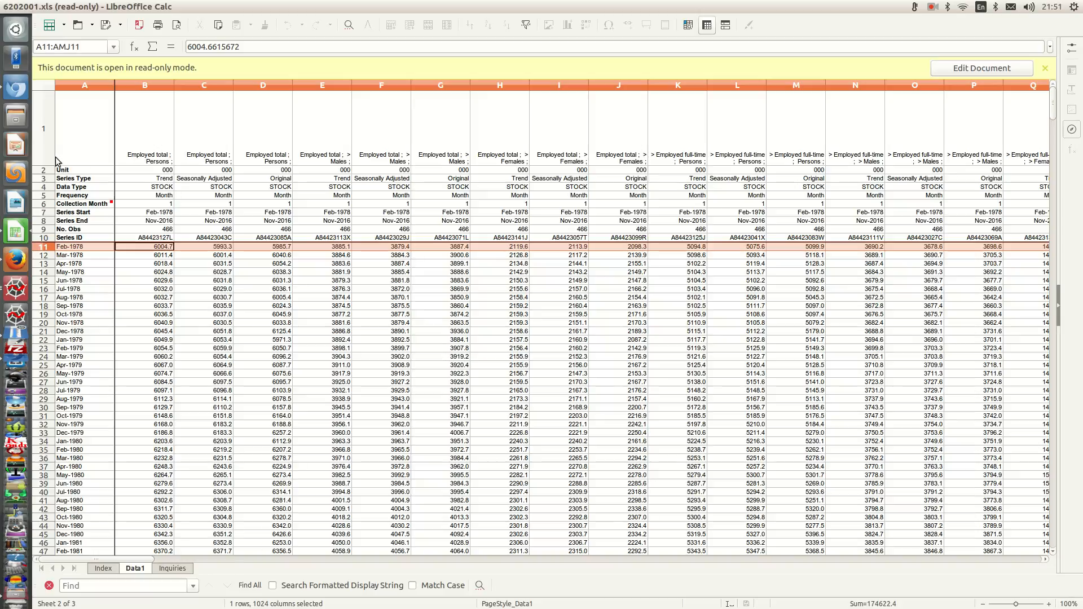
pyautogui.moveTo(83, 161)
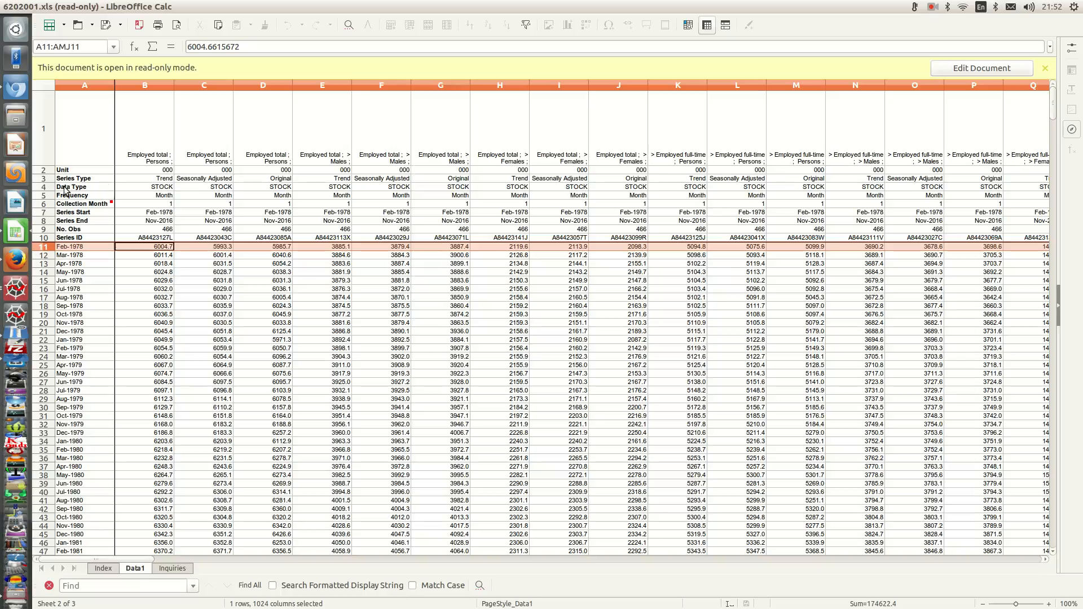
pyautogui.moveTo(14, 289)
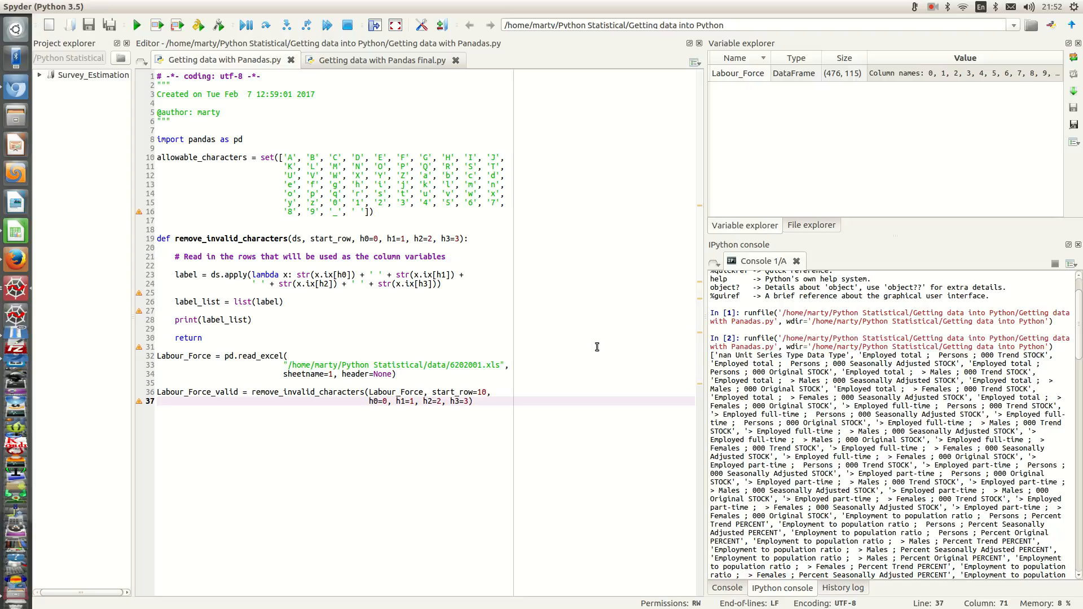
pyautogui.moveTo(415, 286)
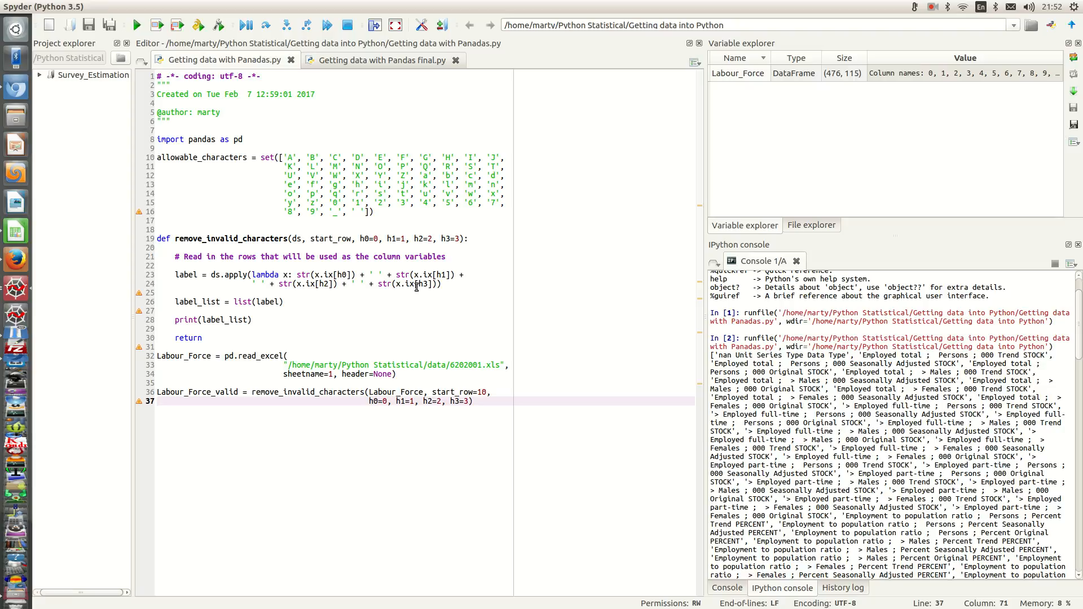